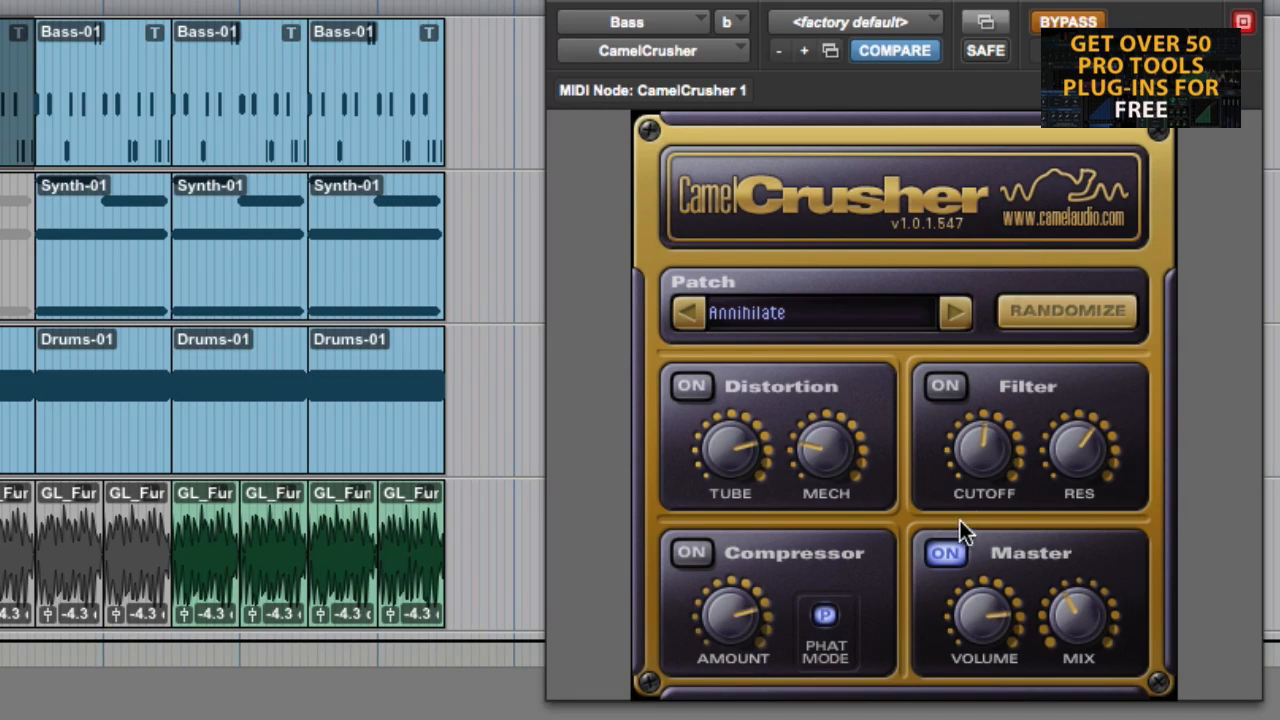
mouse_move(1098, 168)
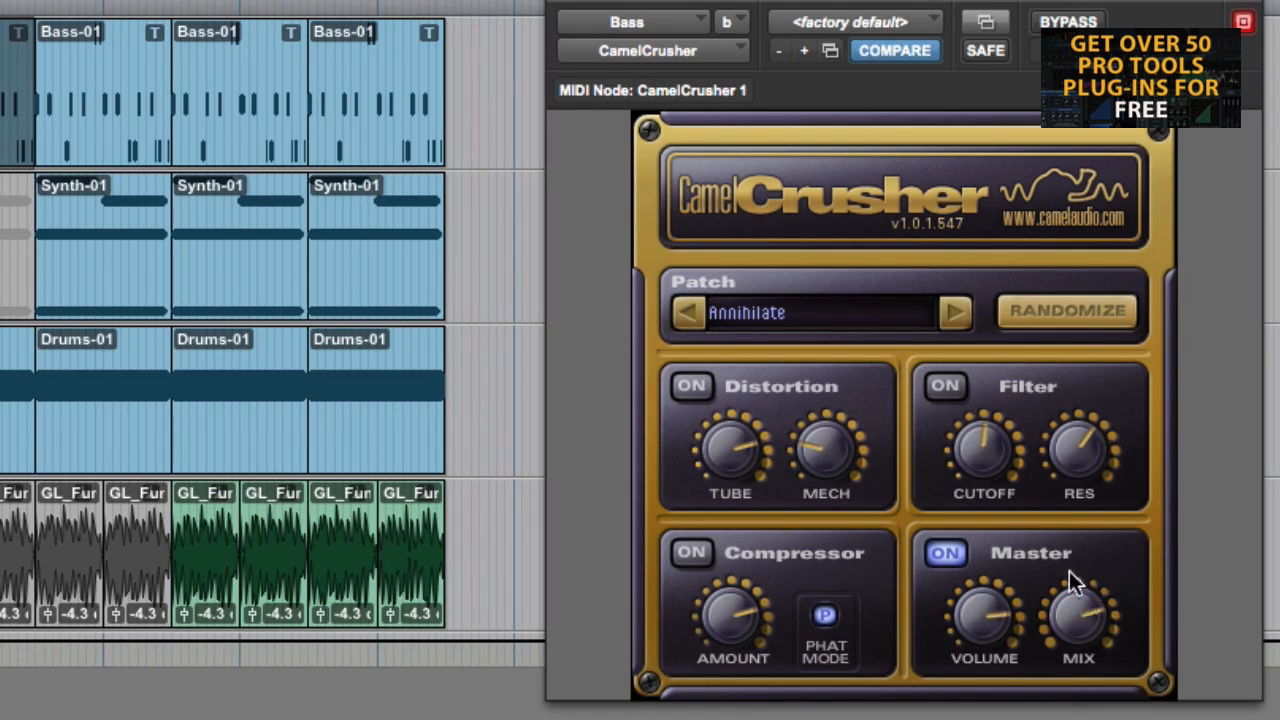
mouse_move(740, 448)
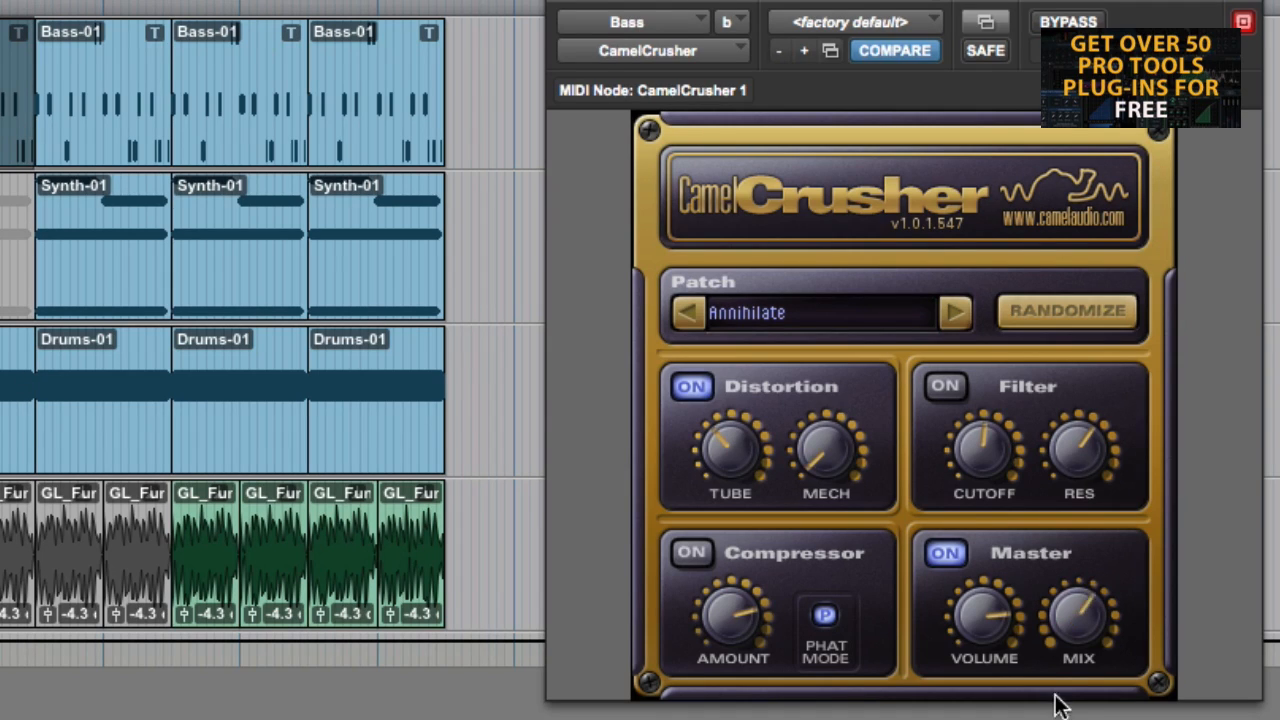
mouse_move(820, 488)
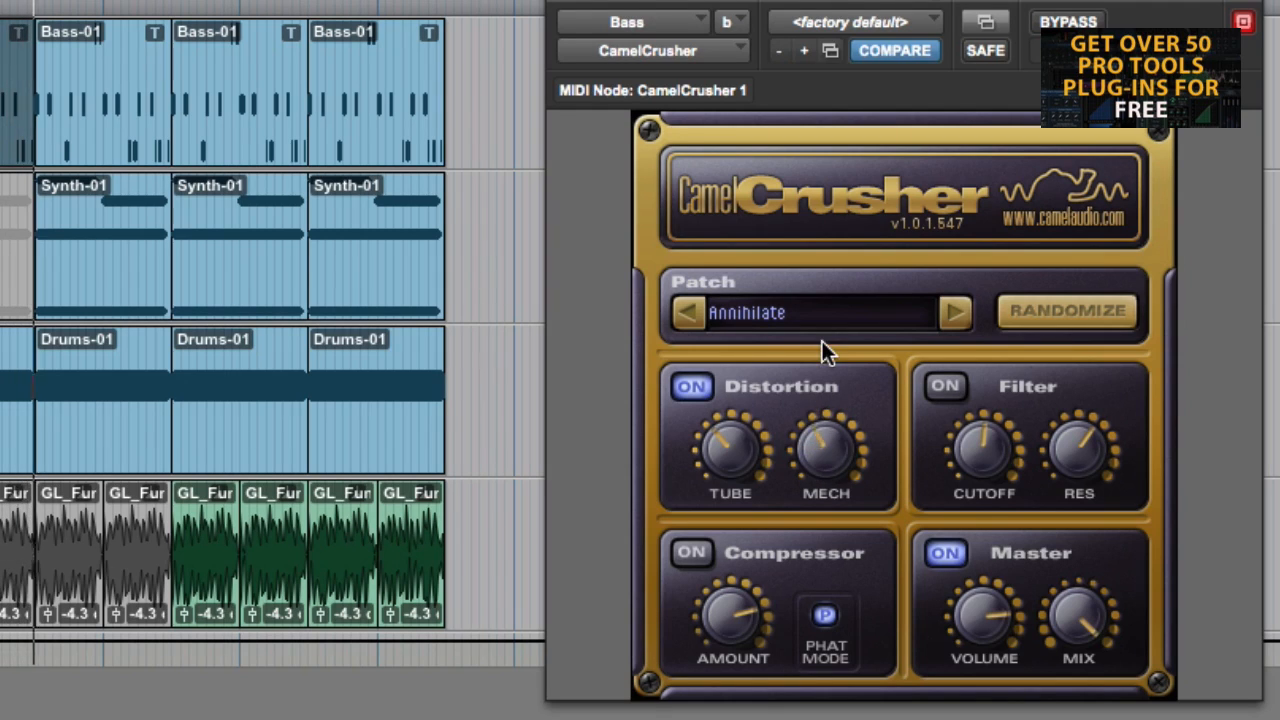
mouse_move(816, 384)
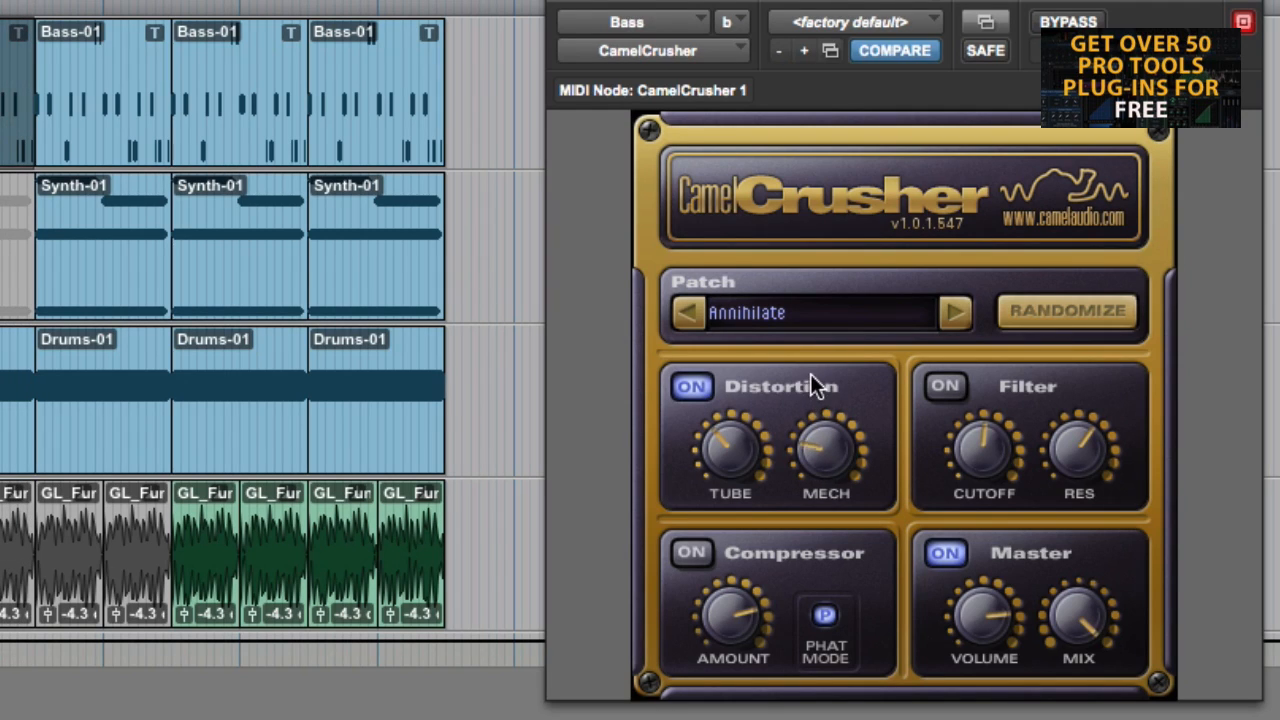
mouse_move(808, 396)
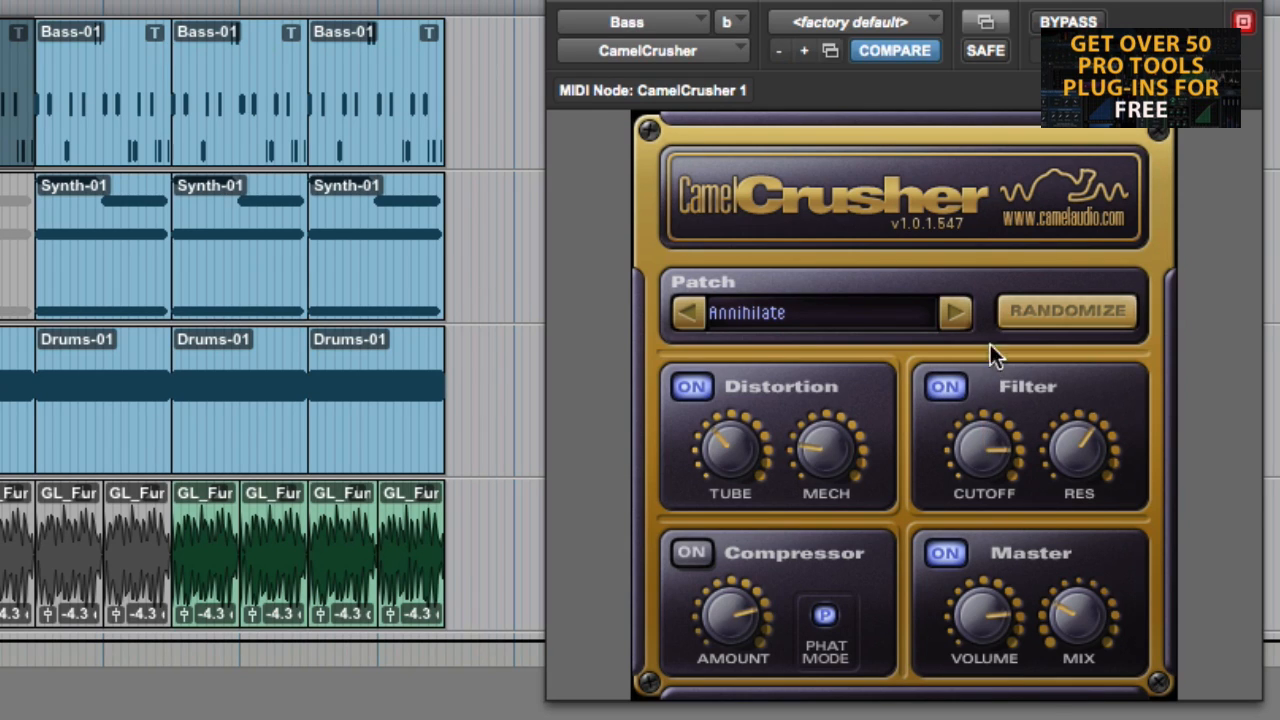
mouse_move(978, 444)
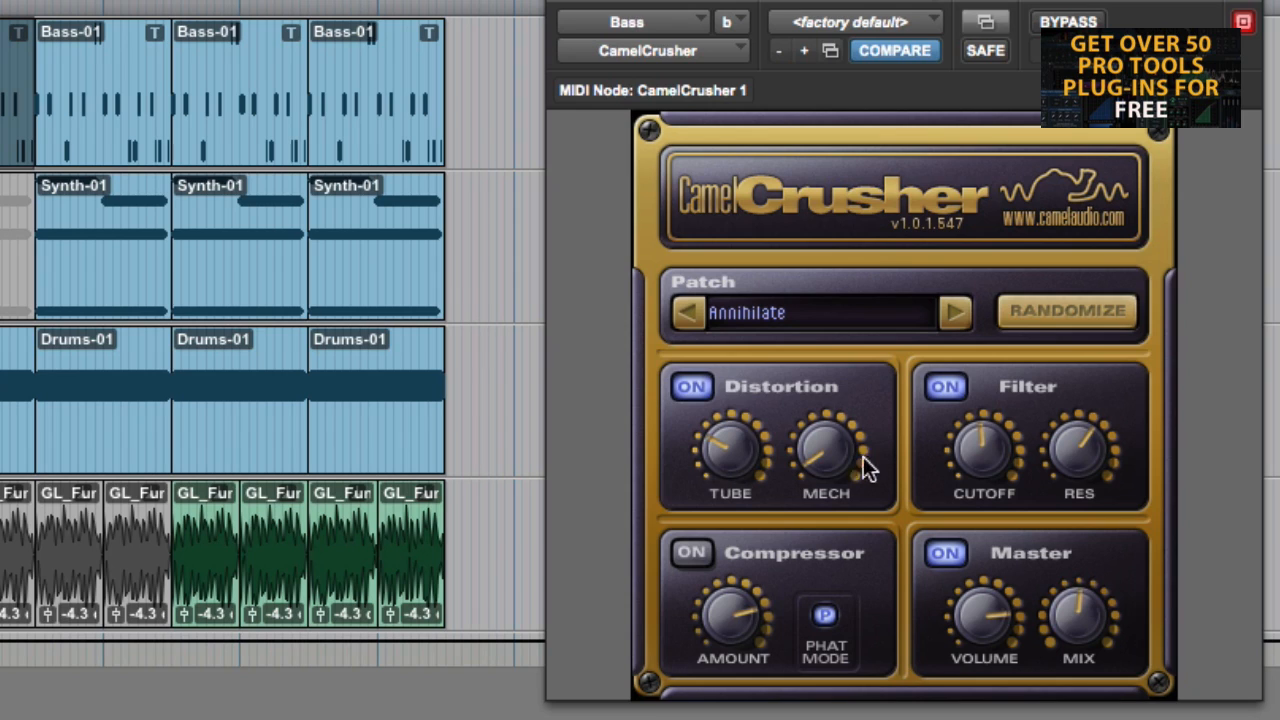
mouse_move(836, 460)
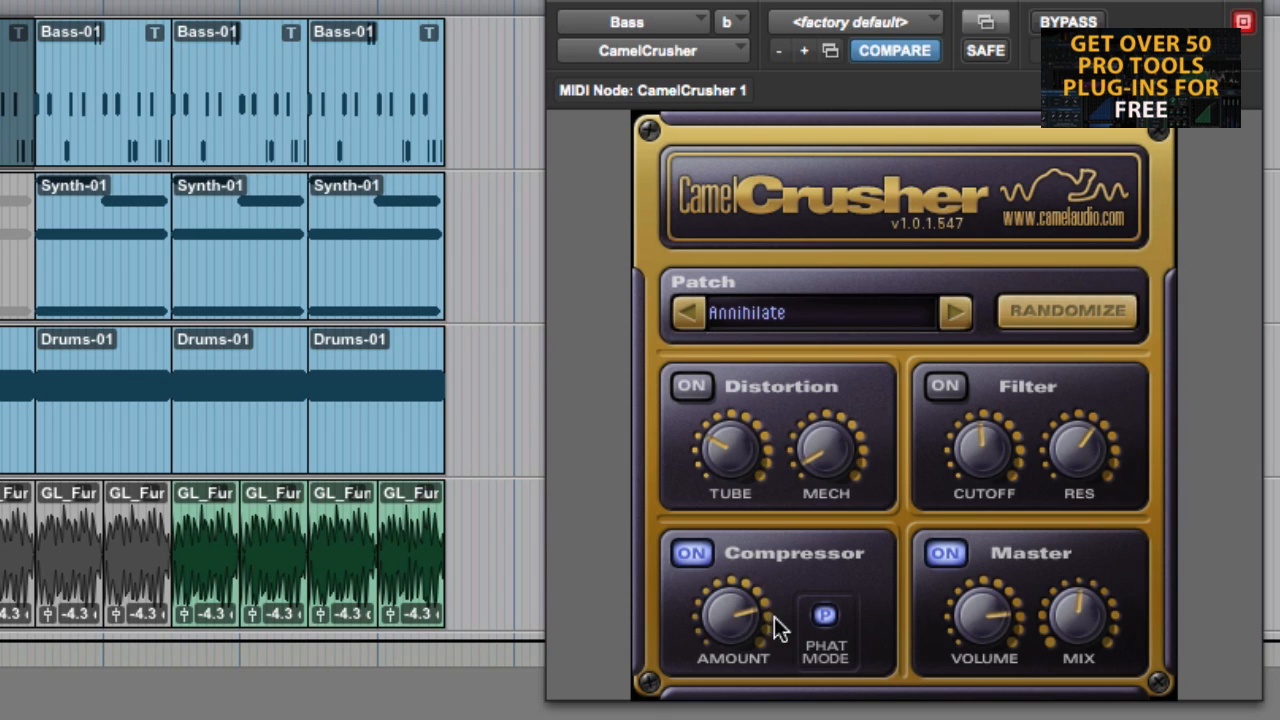
Step: Toggle the Phat Mode button in the Bass track's CamelCrusher compressor on and off
click(824, 614)
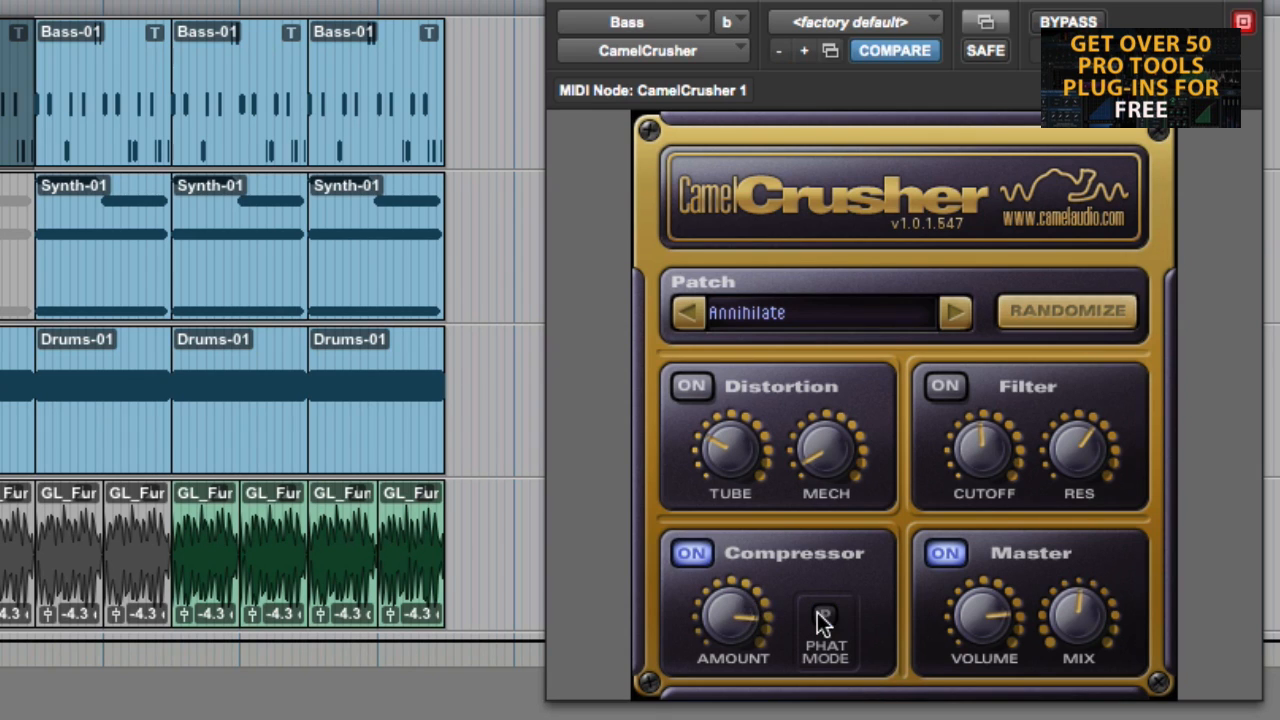
click(824, 614)
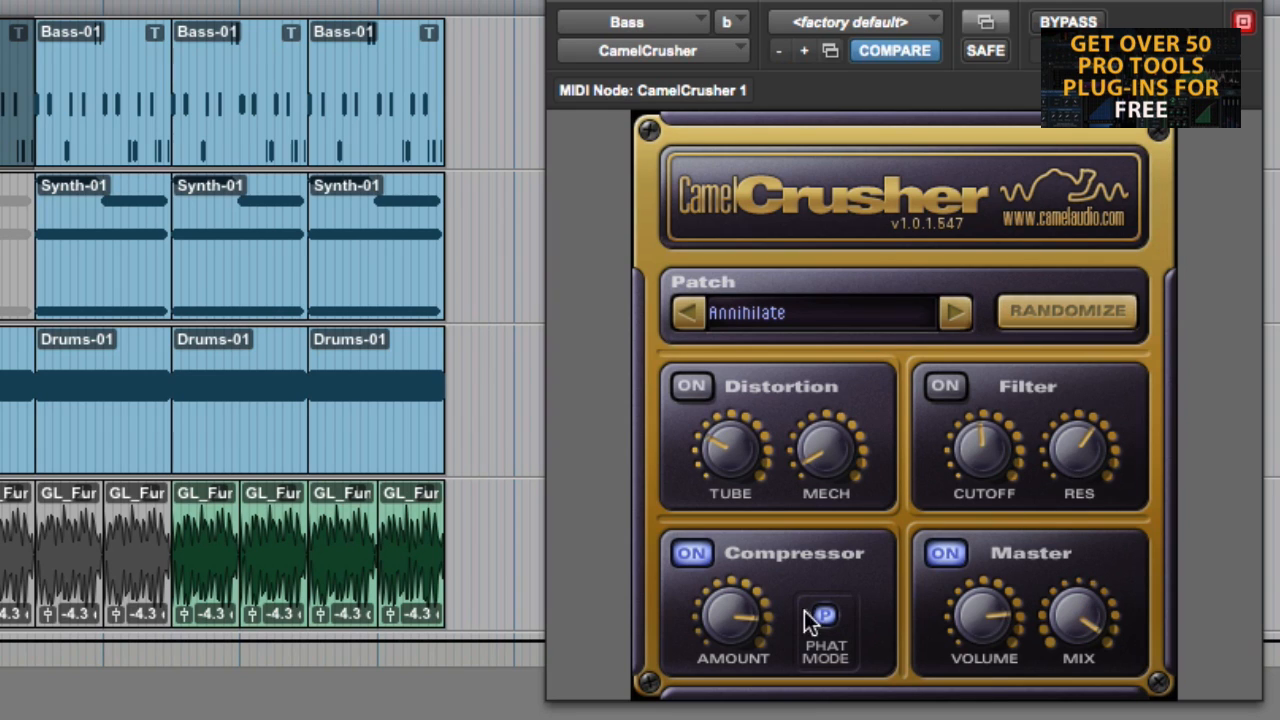
mouse_move(756, 596)
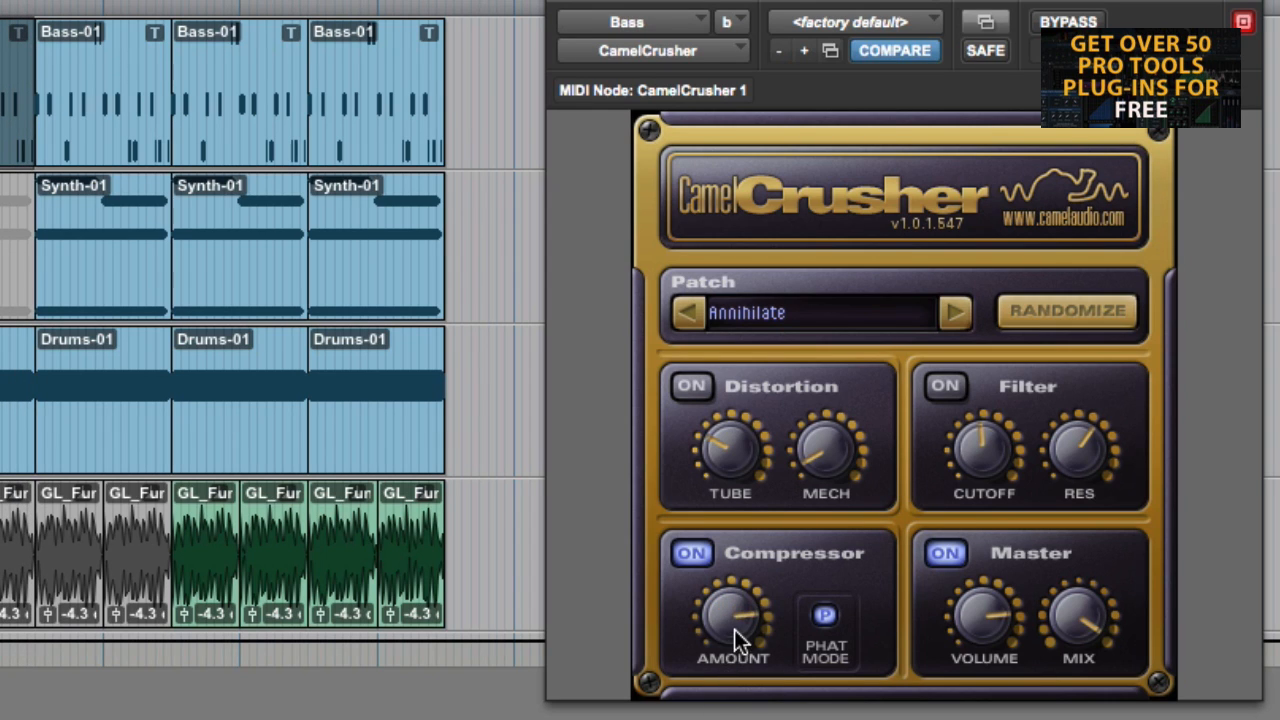
mouse_move(944, 372)
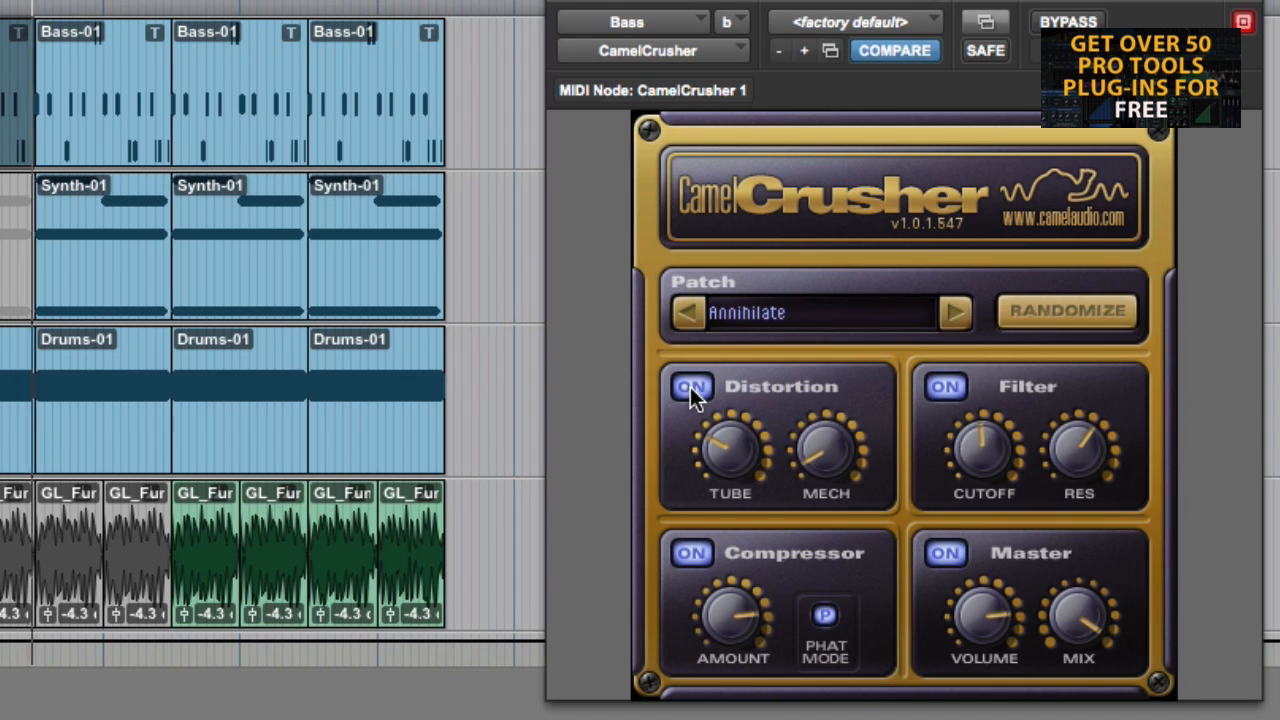
mouse_move(844, 544)
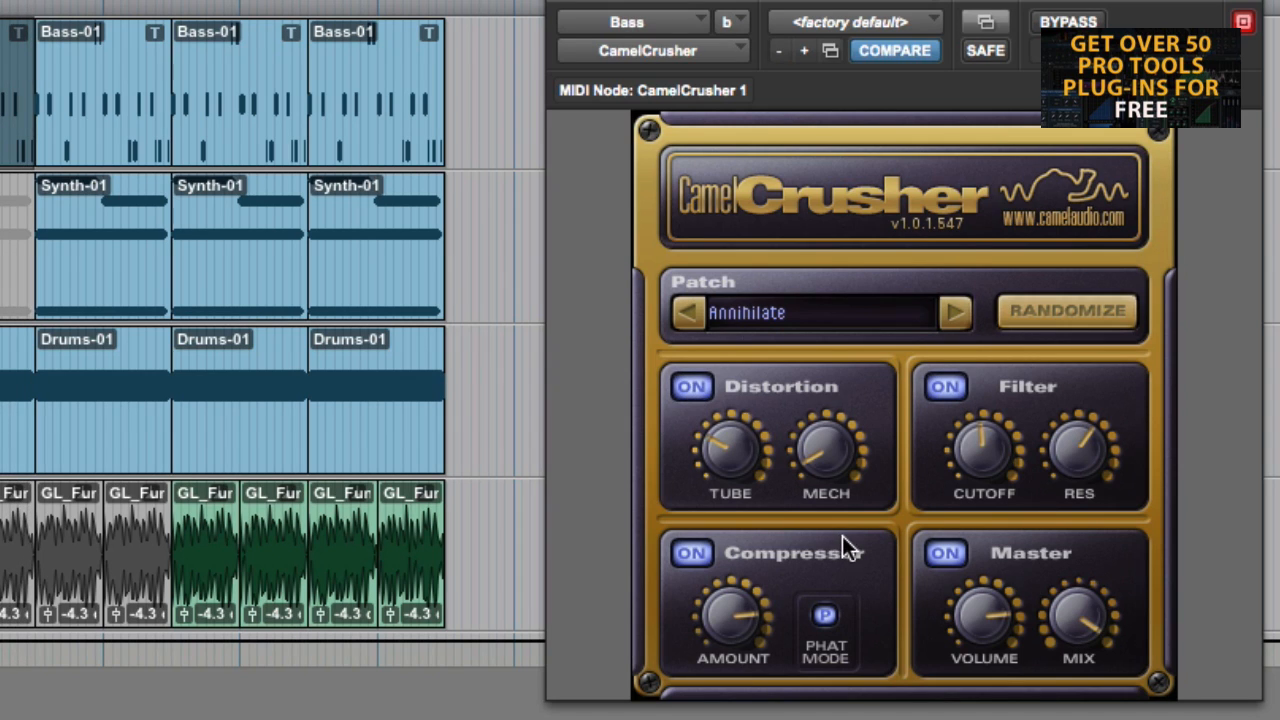
mouse_move(516, 478)
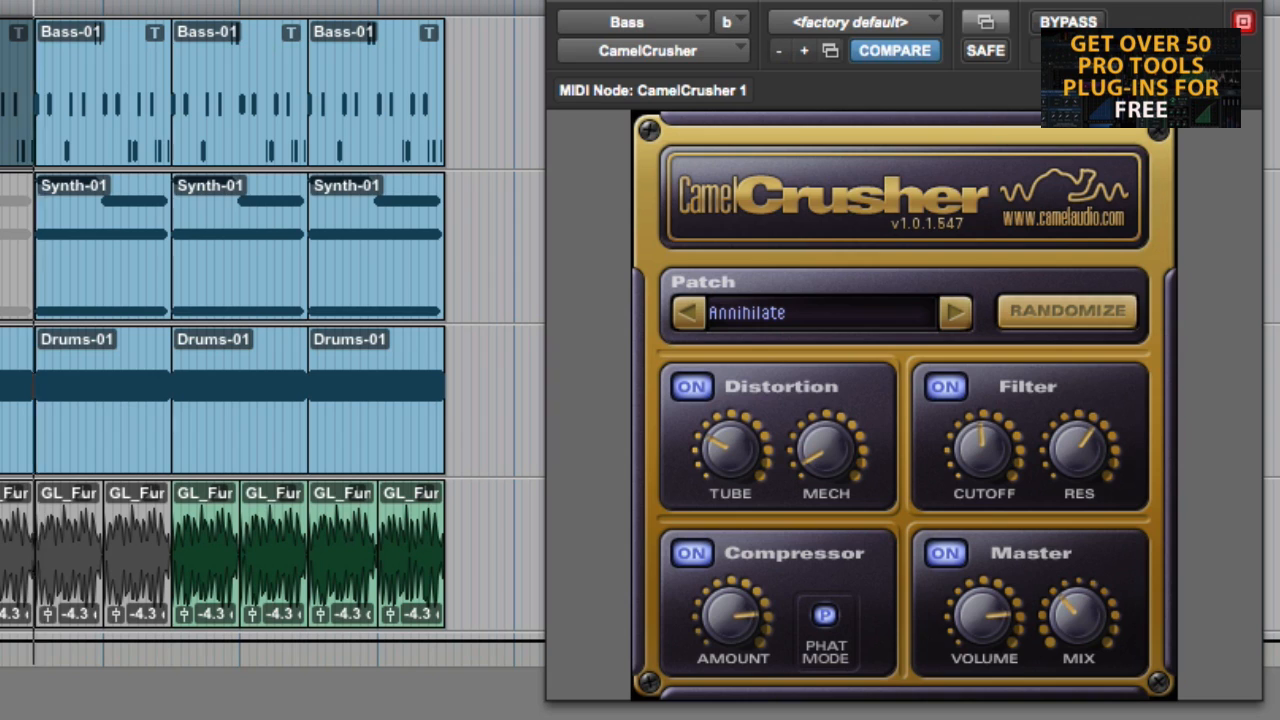
mouse_move(1076, 424)
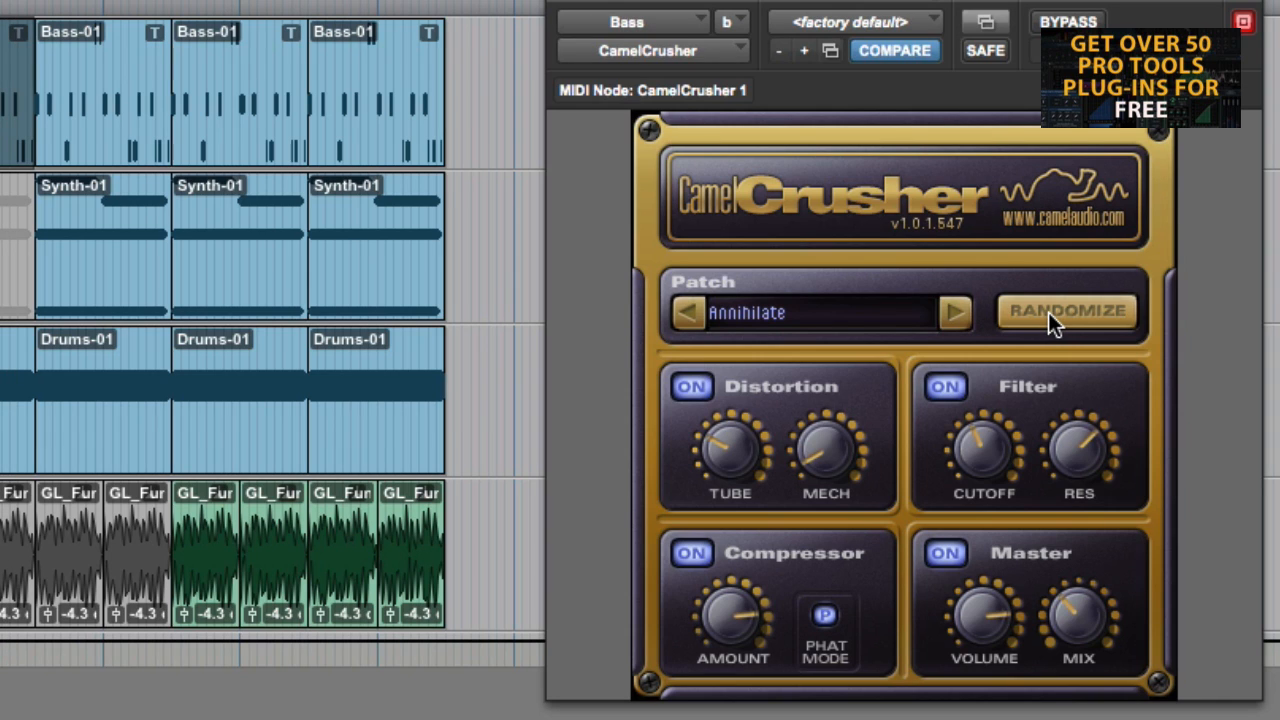
mouse_move(204, 204)
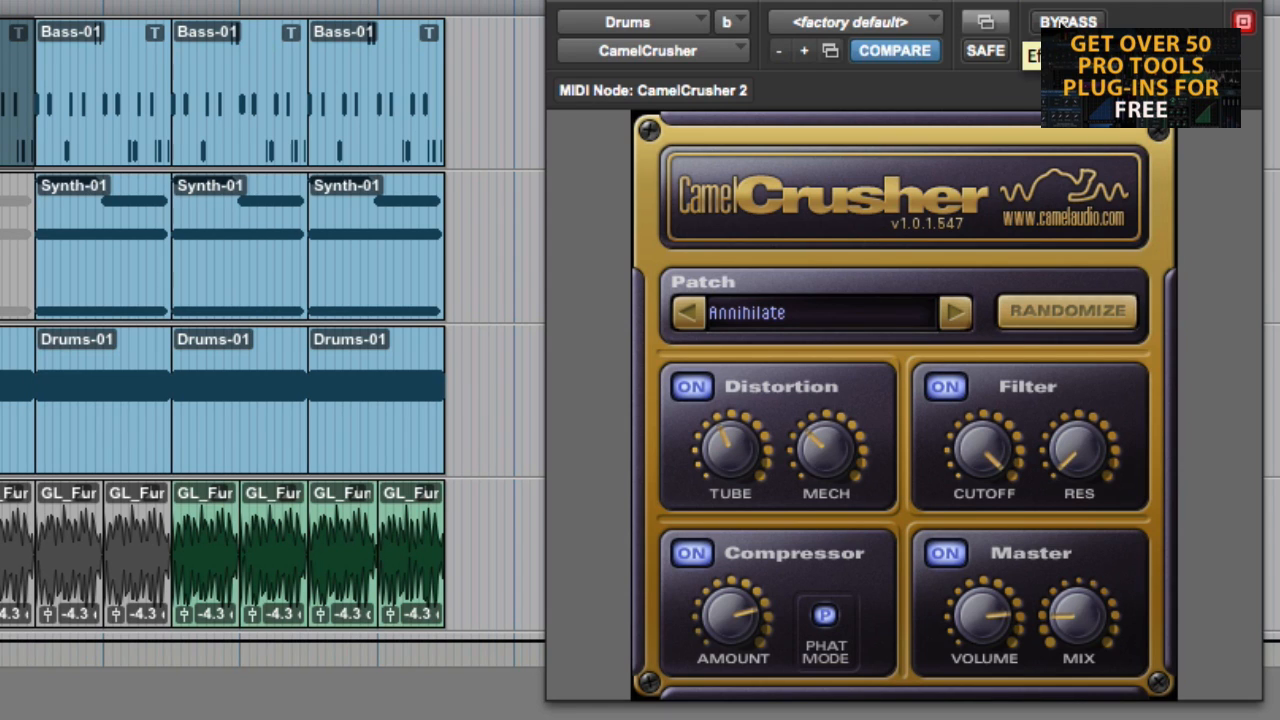
mouse_move(1060, 628)
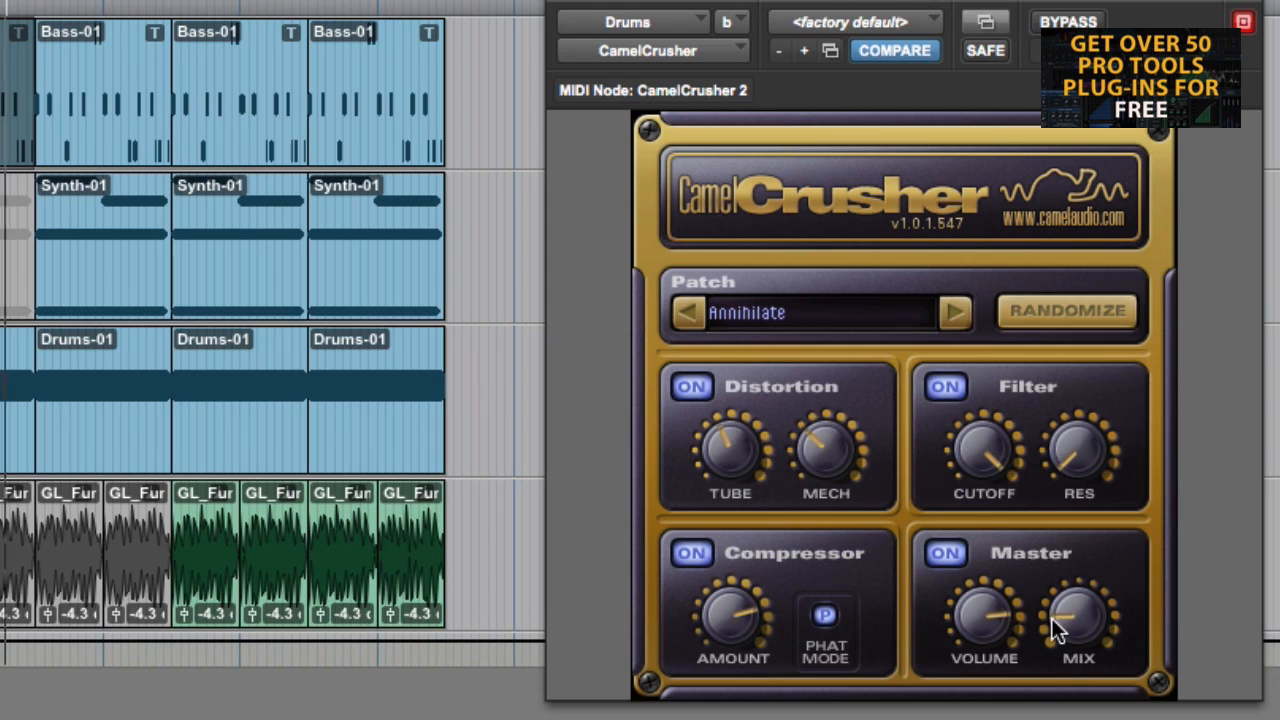
mouse_move(1088, 590)
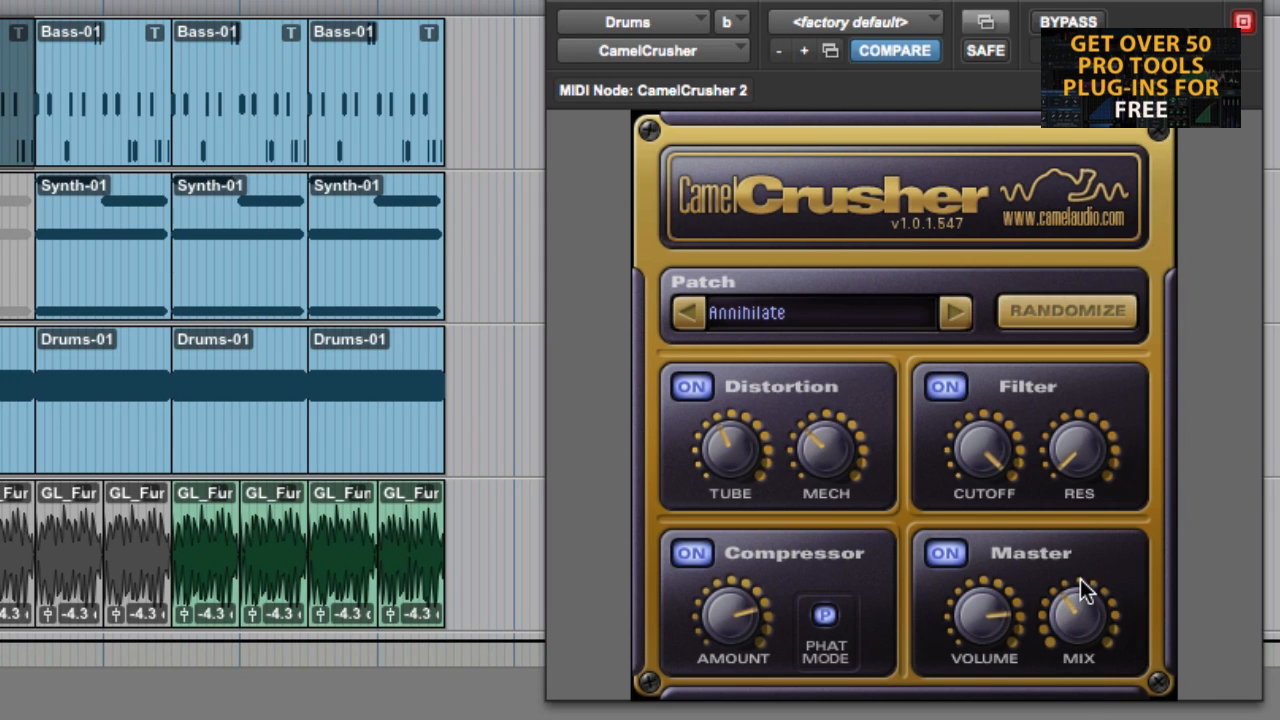
mouse_move(1078, 596)
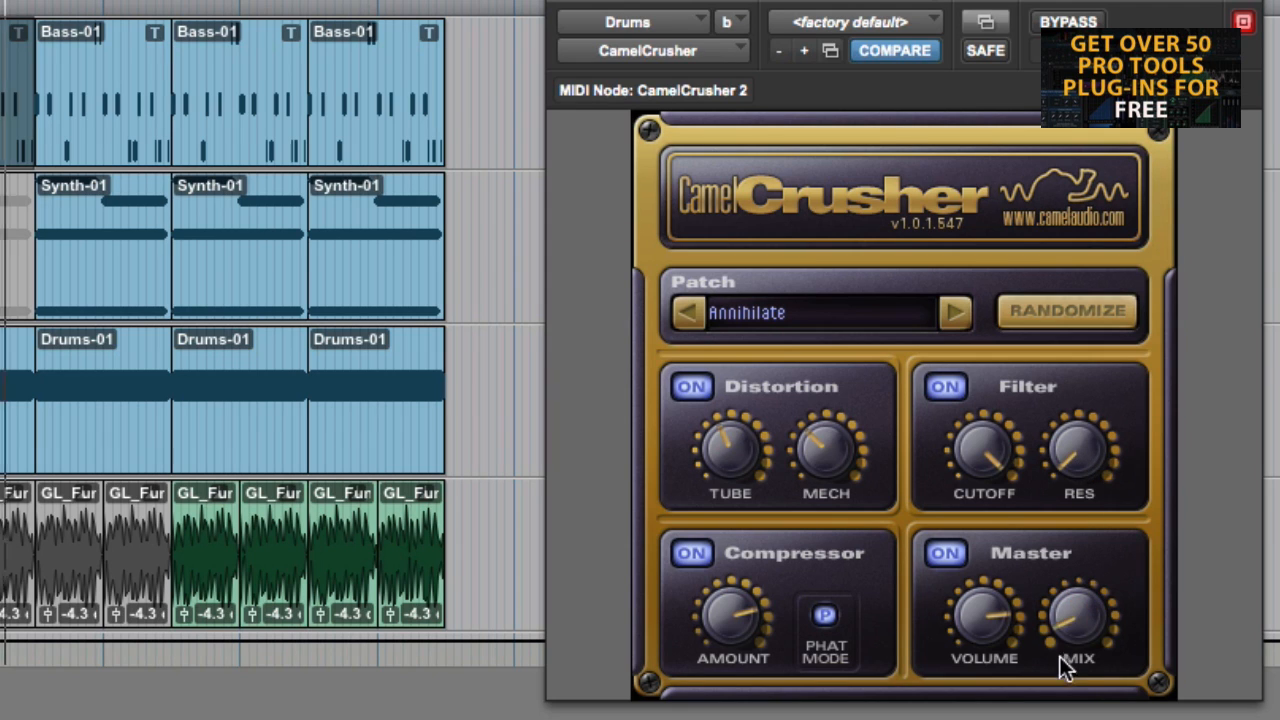
mouse_move(1070, 618)
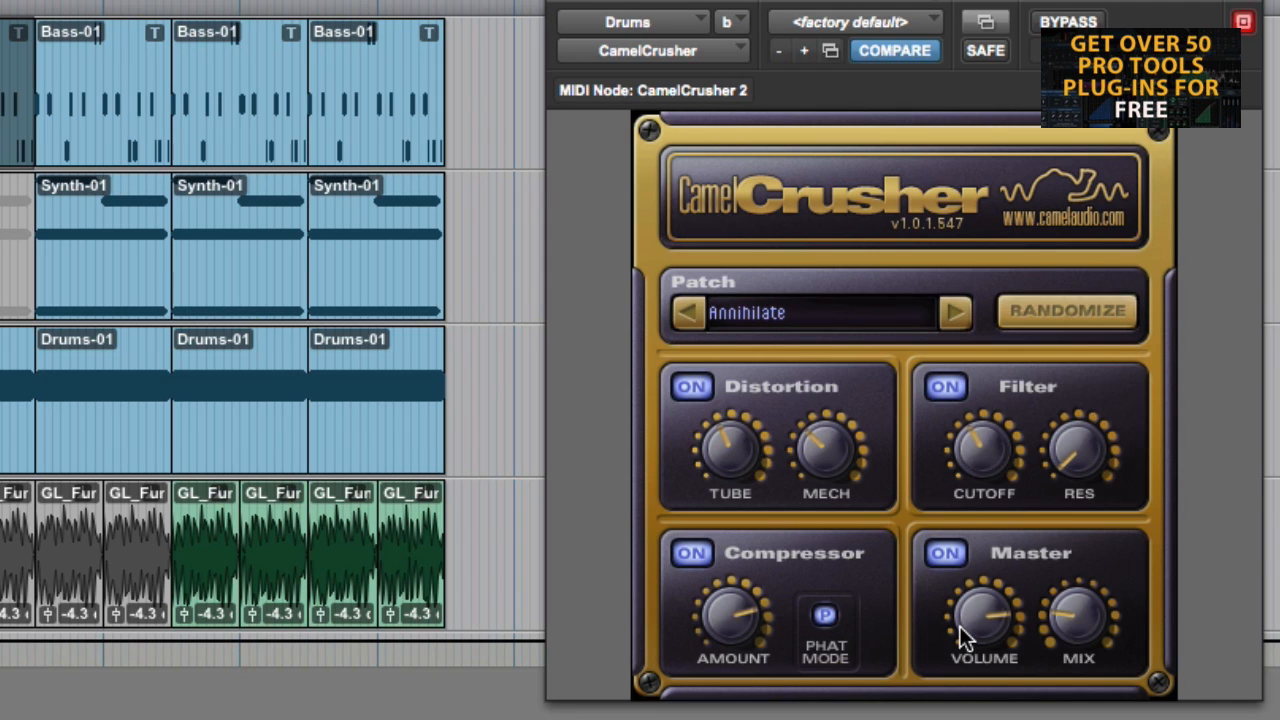
mouse_move(1084, 448)
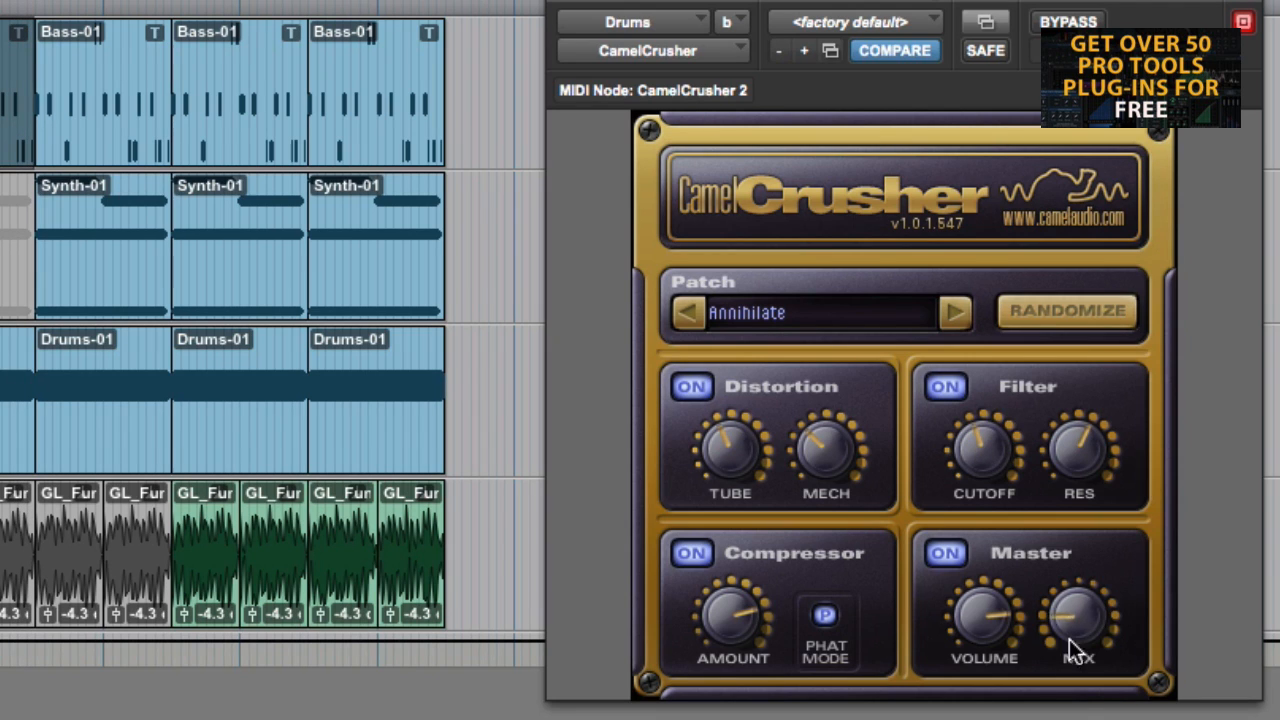
mouse_move(1070, 640)
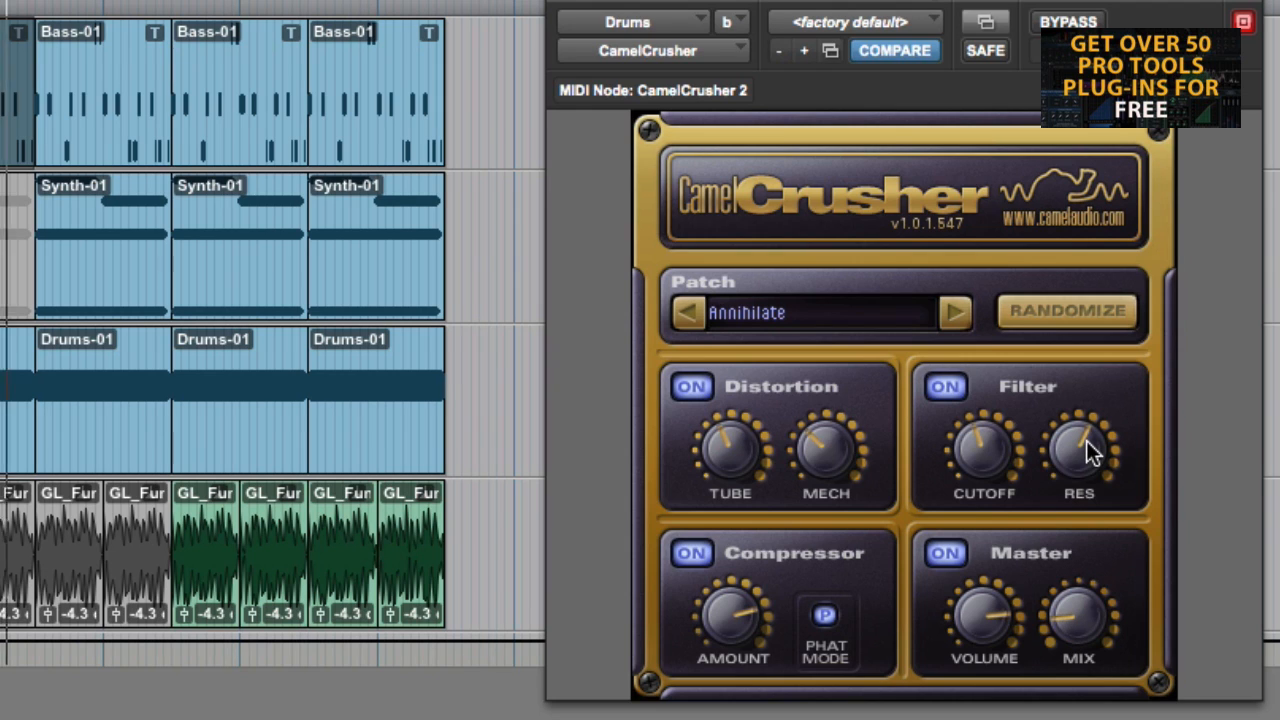
mouse_move(1088, 458)
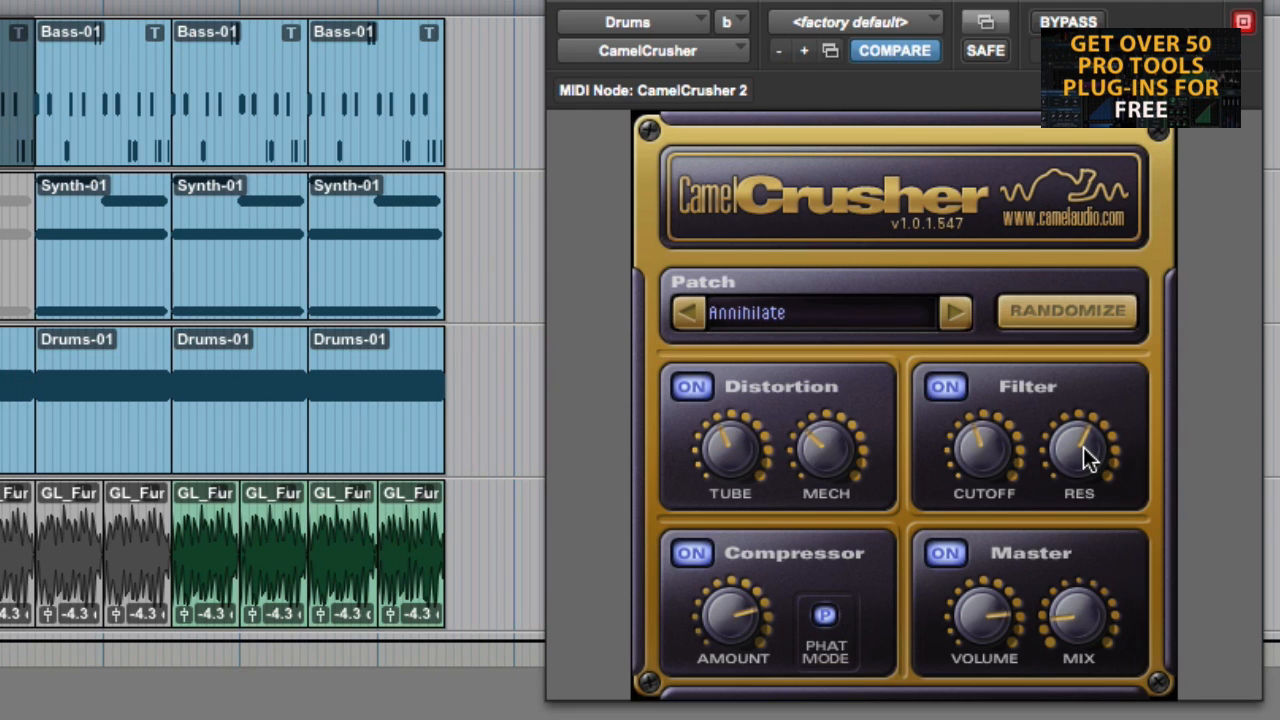
mouse_move(1096, 384)
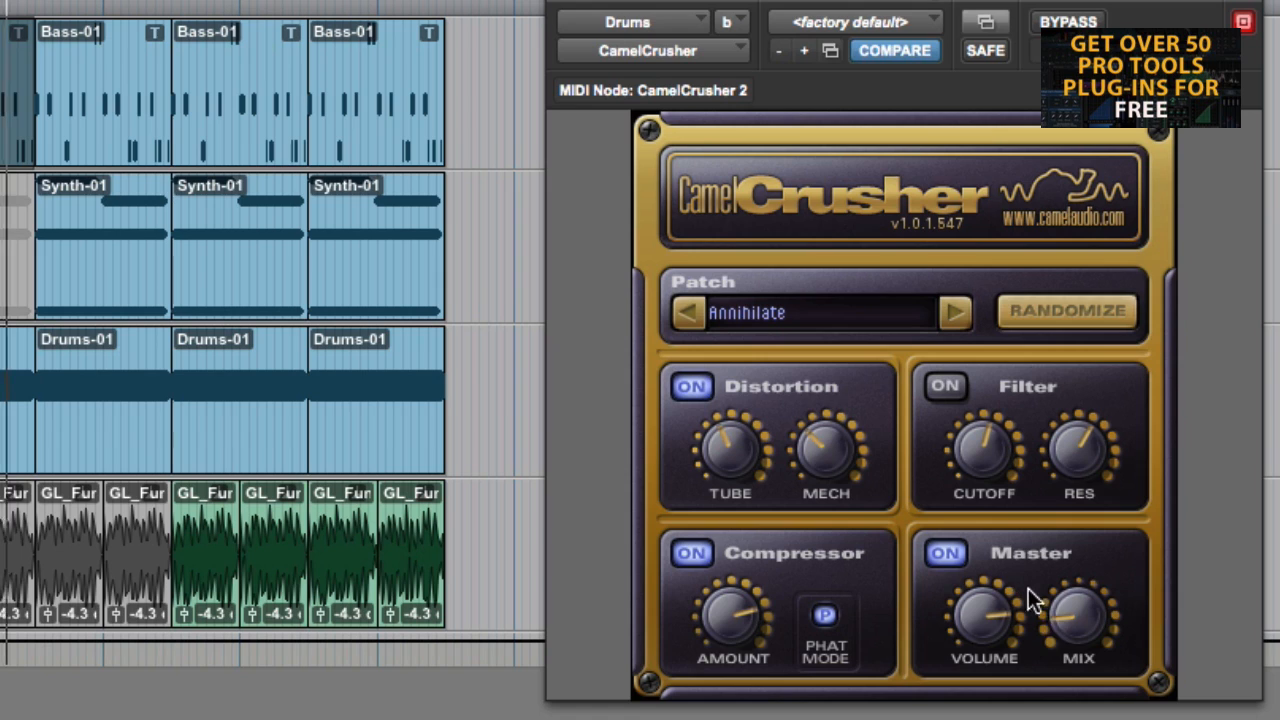
mouse_move(988, 436)
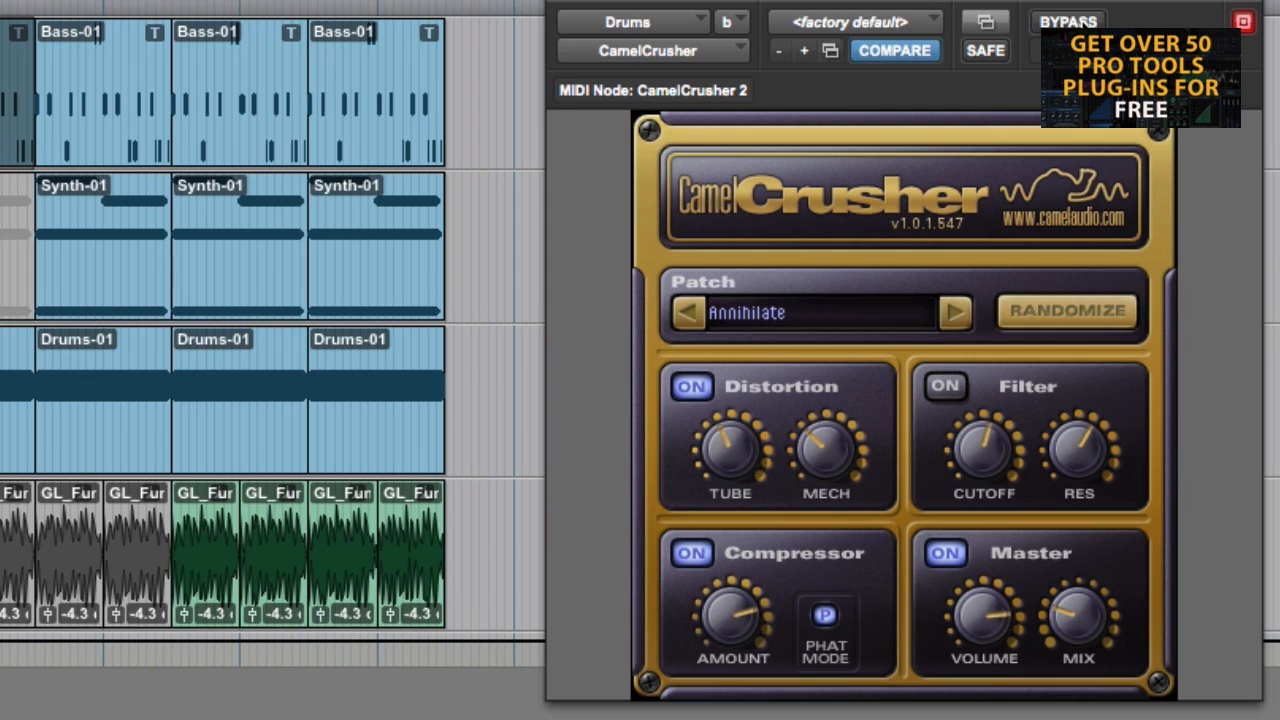
Step: Switch off the Filter section on the Drums track's CamelCrusher Annihilate patch
click(1068, 20)
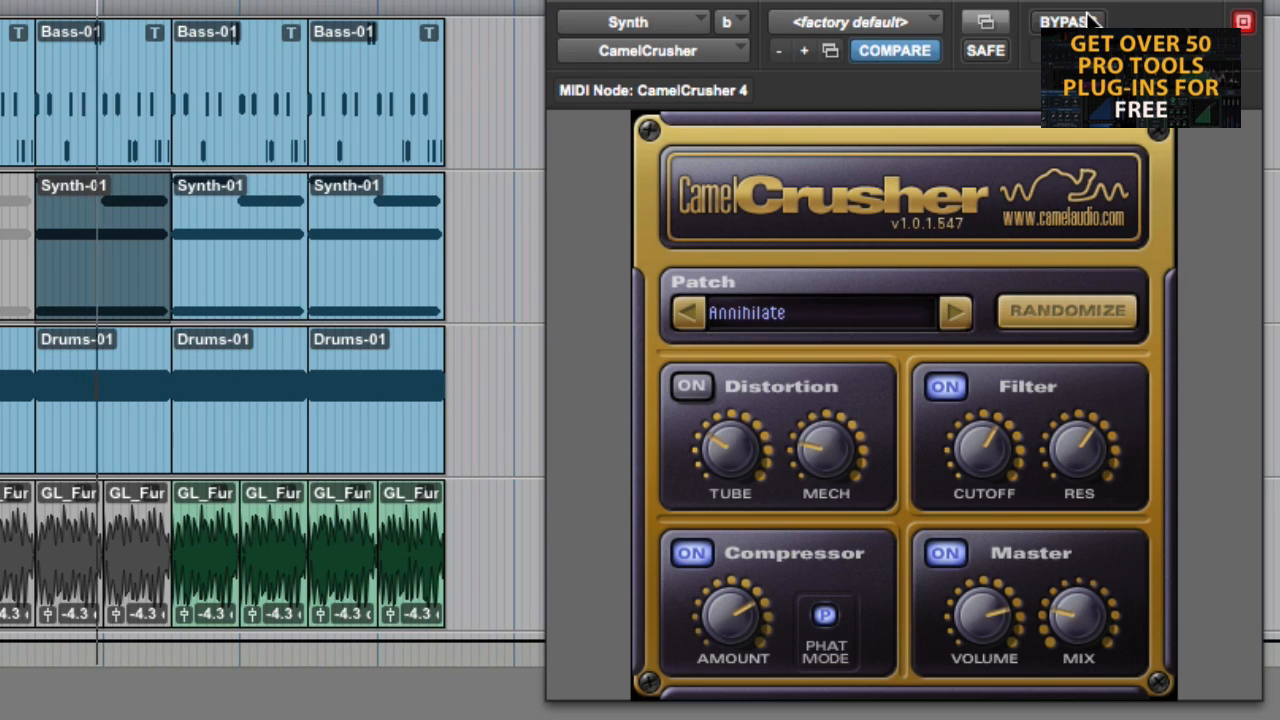
mouse_move(984, 458)
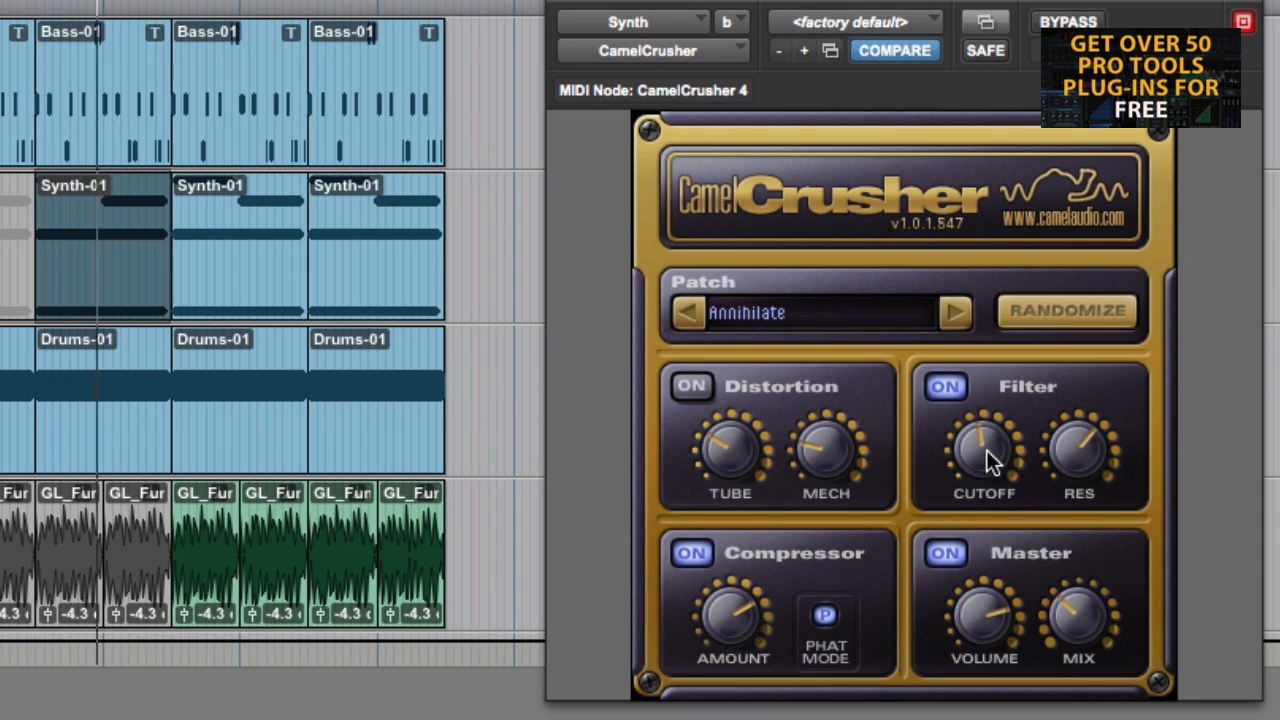
mouse_move(824, 398)
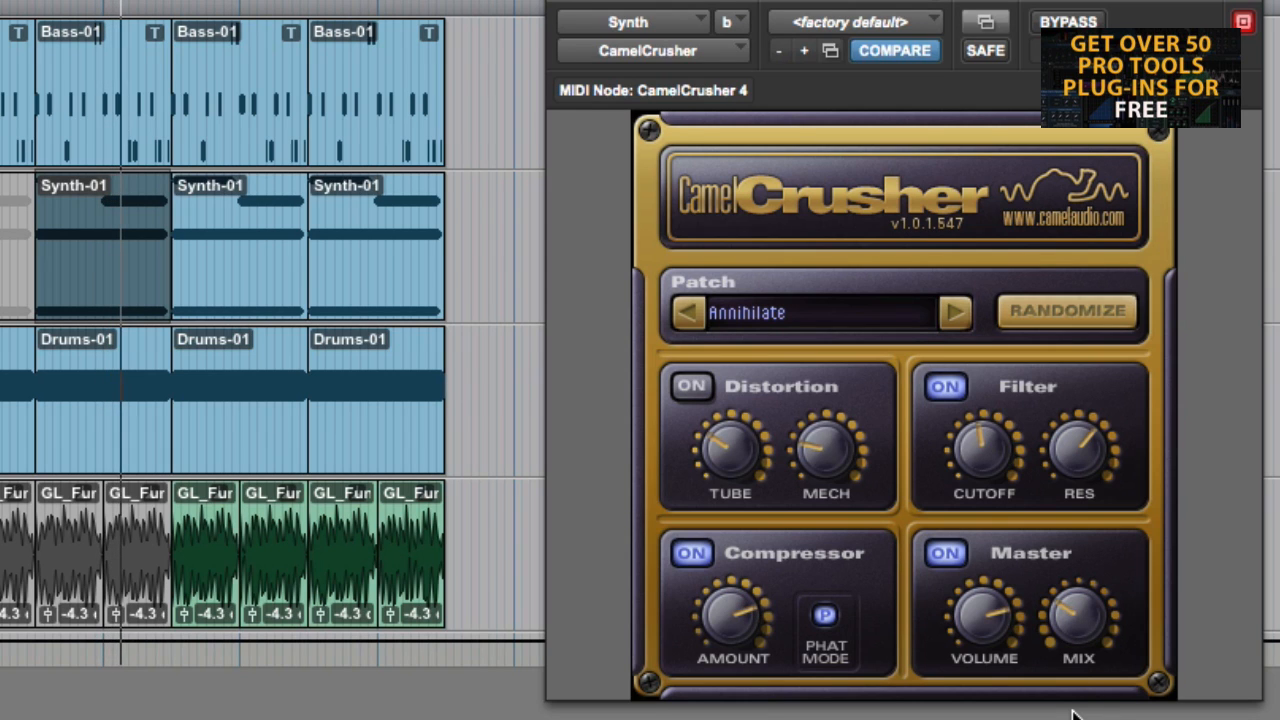
mouse_move(1078, 630)
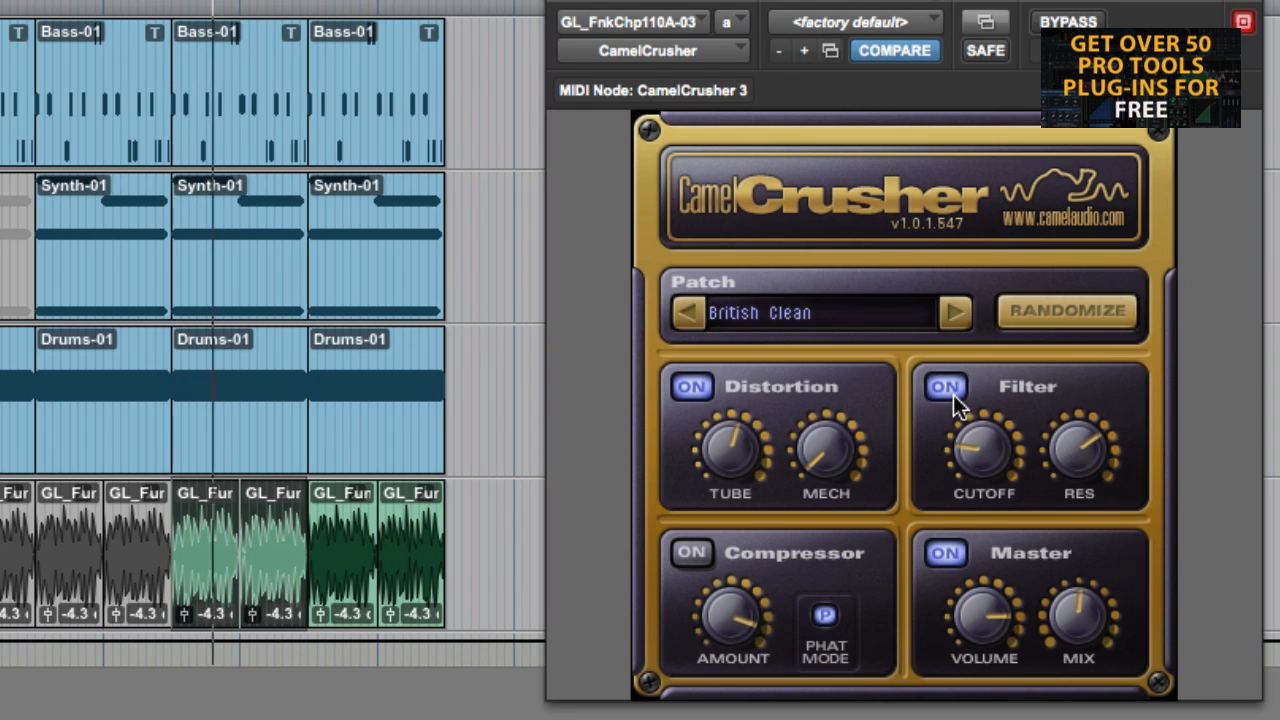
mouse_move(1010, 360)
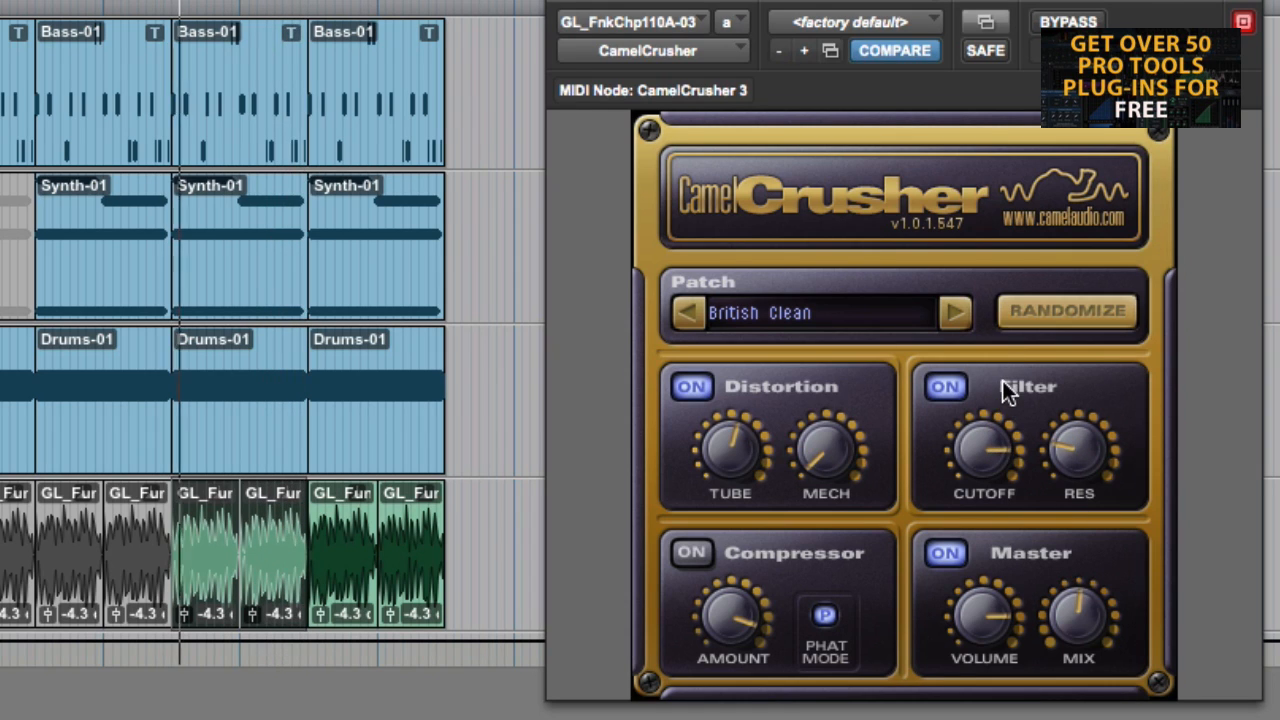
mouse_move(1048, 622)
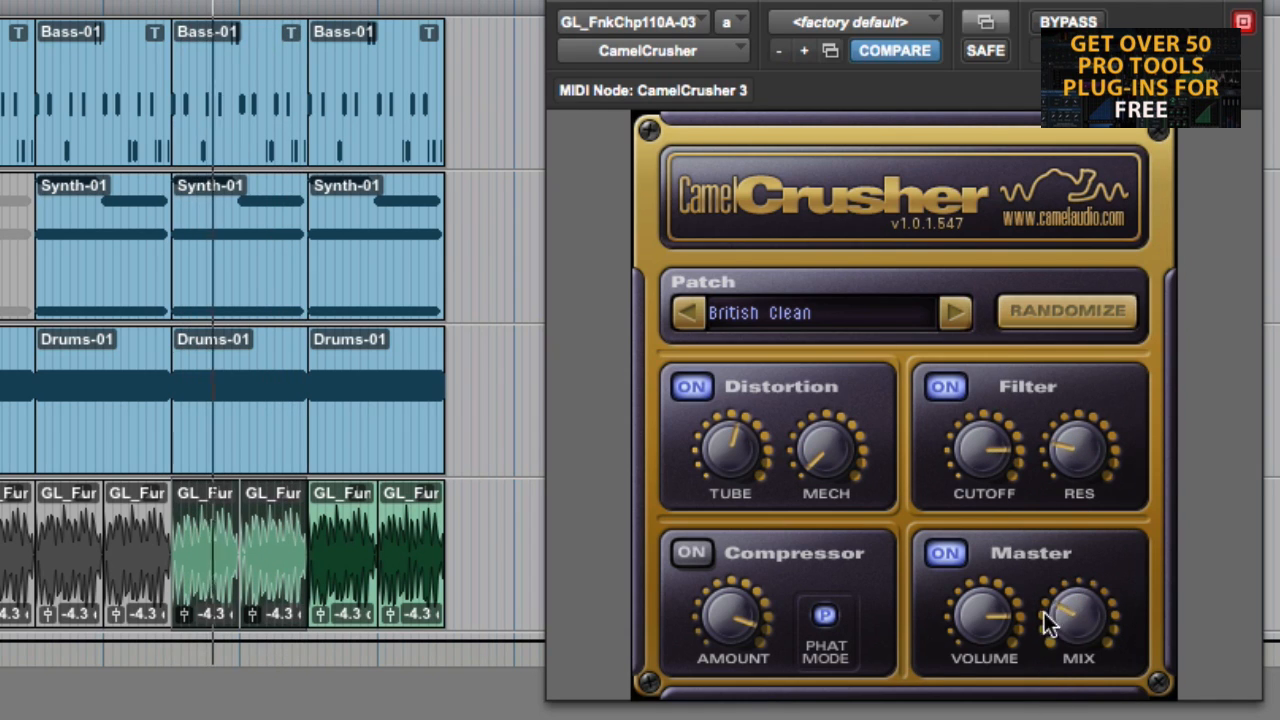
mouse_move(920, 576)
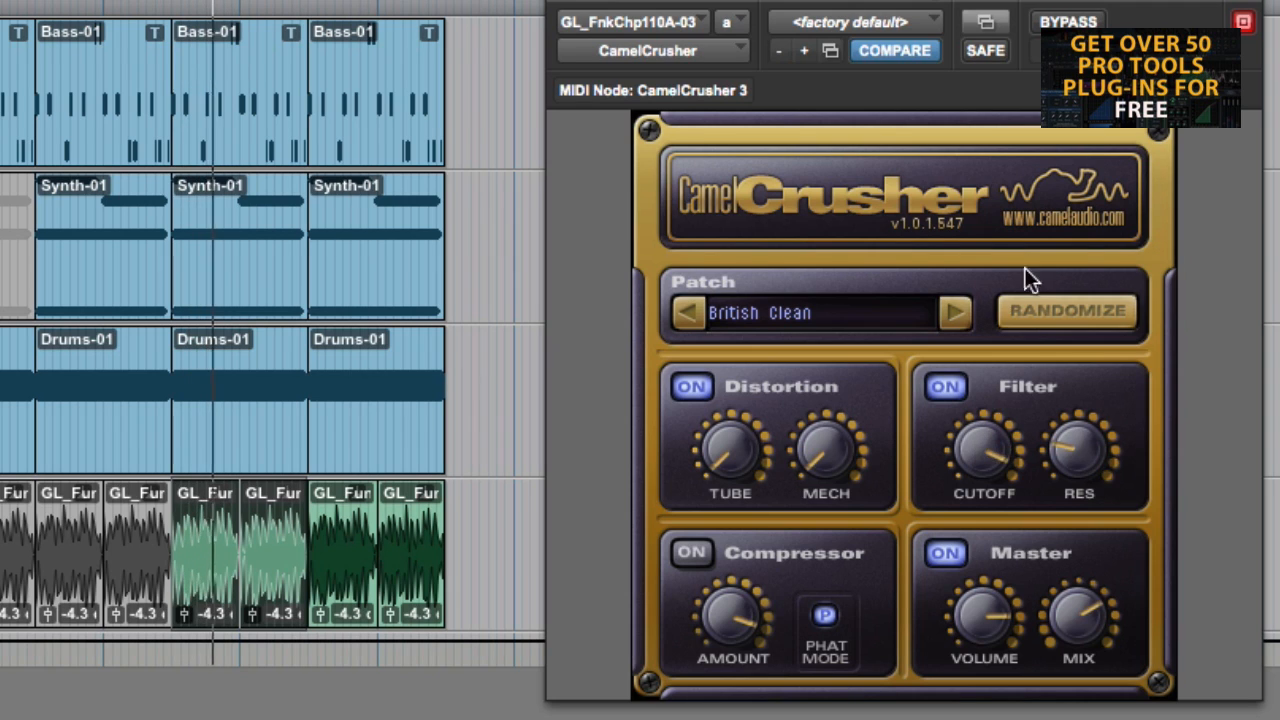
mouse_move(804, 540)
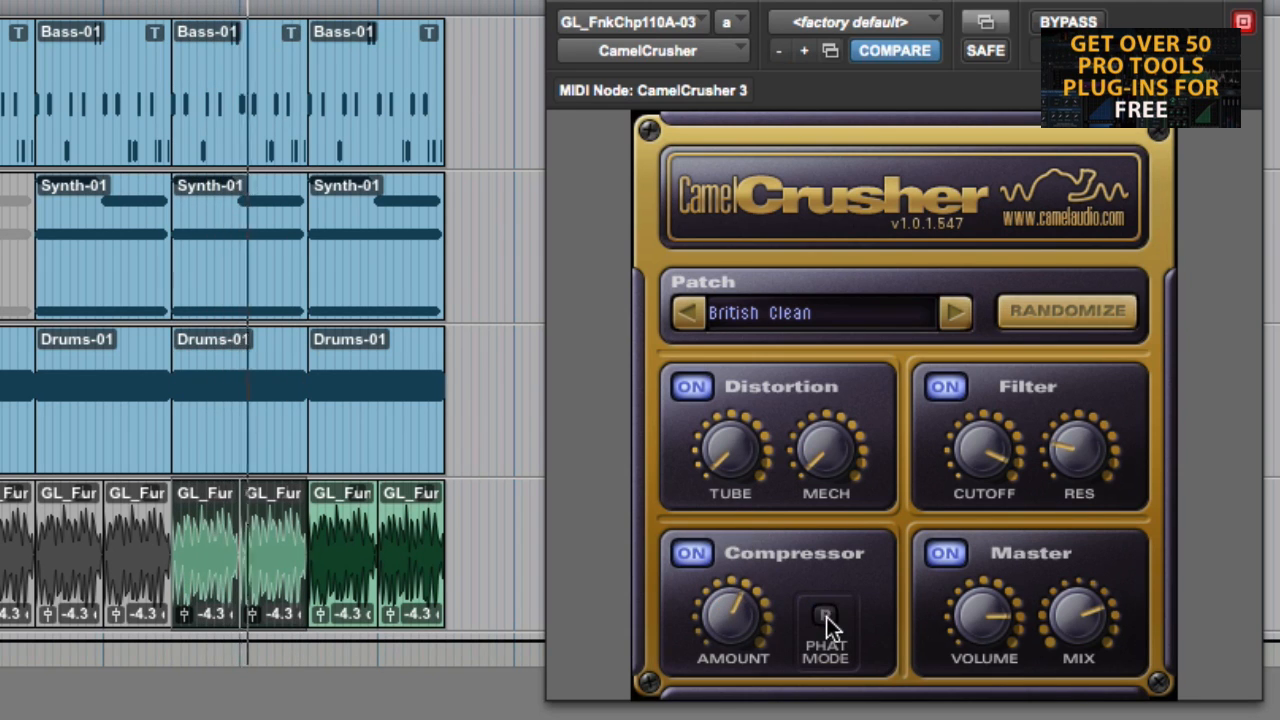
Step: Engage Phat Mode in the guitar track's CamelCrusher compressor
click(824, 616)
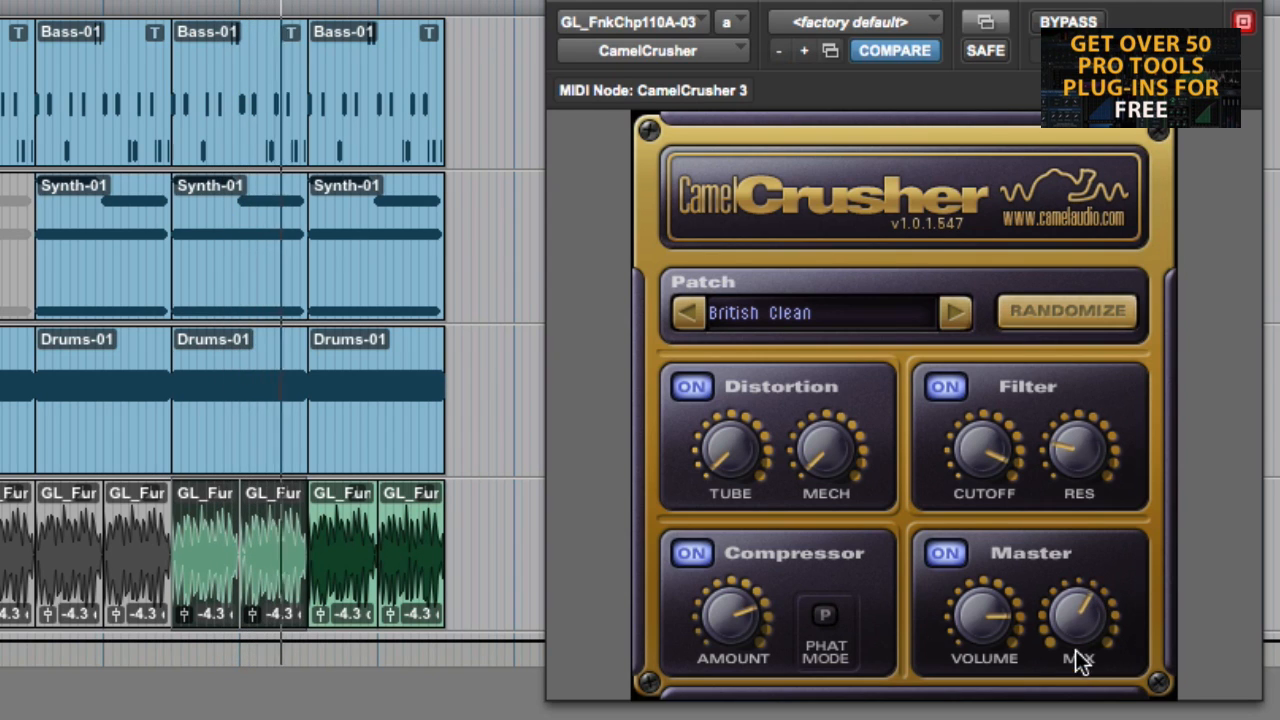
mouse_move(976, 420)
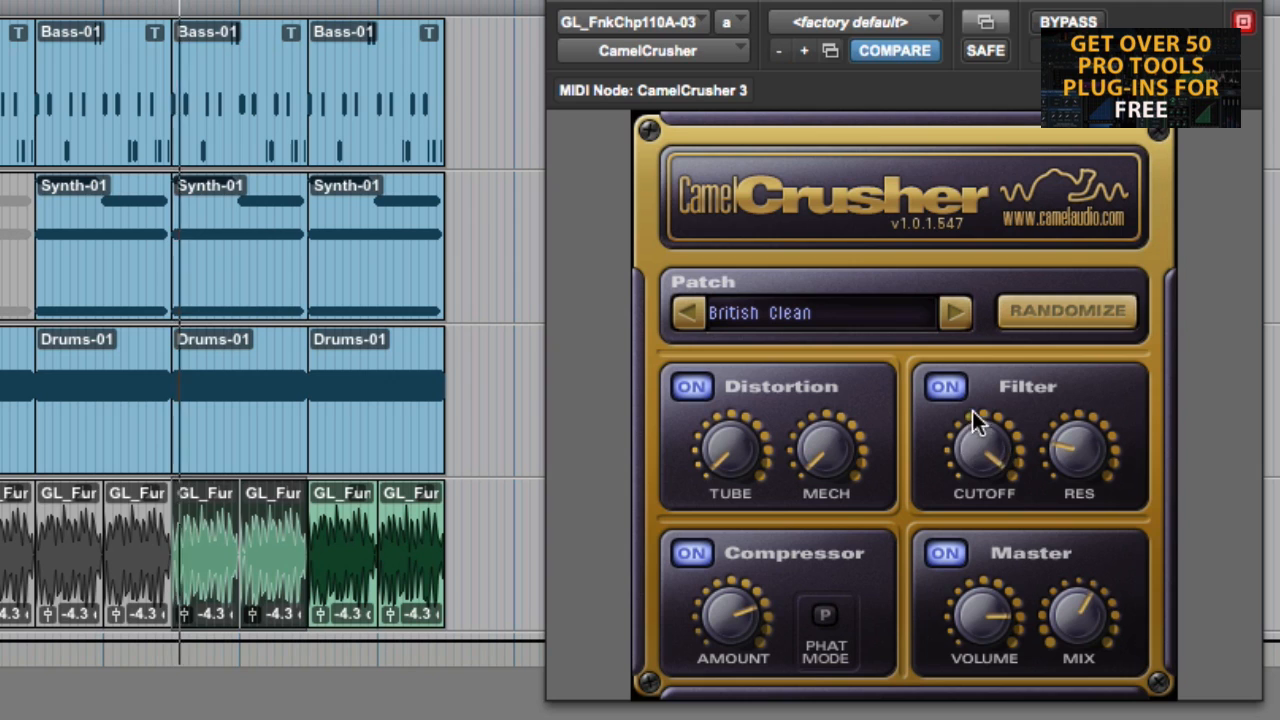
mouse_move(978, 410)
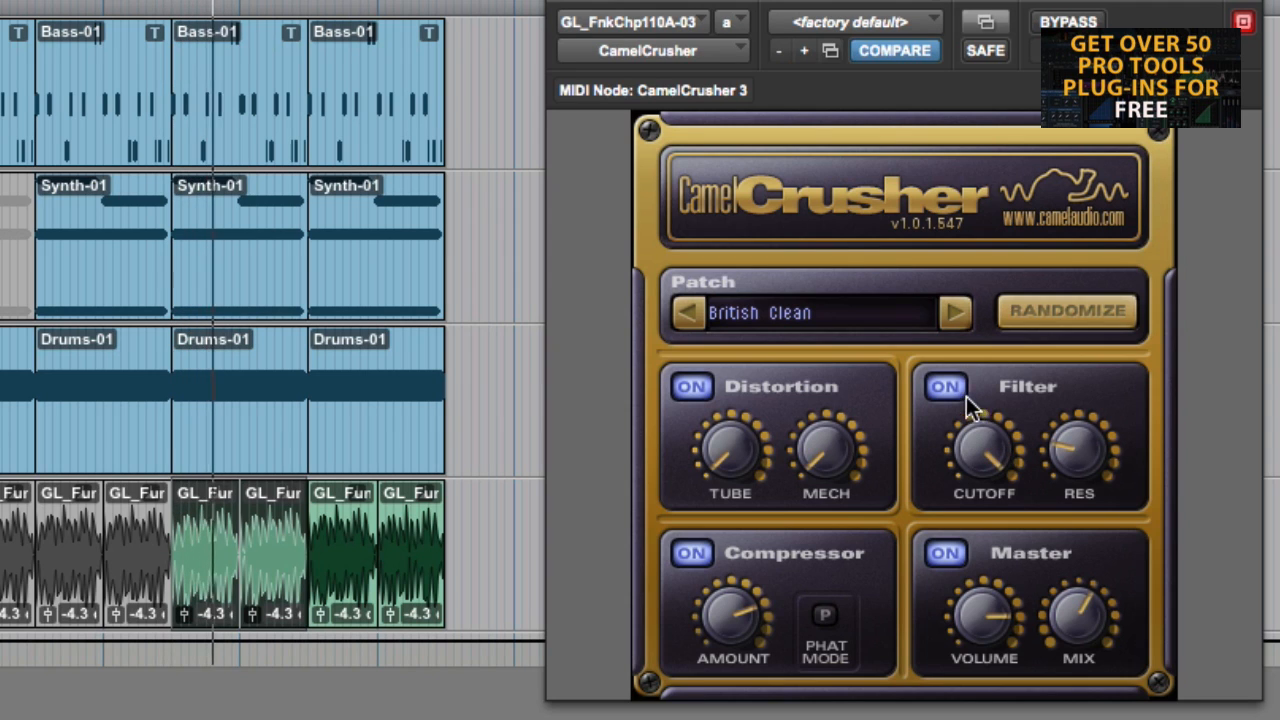
mouse_move(736, 440)
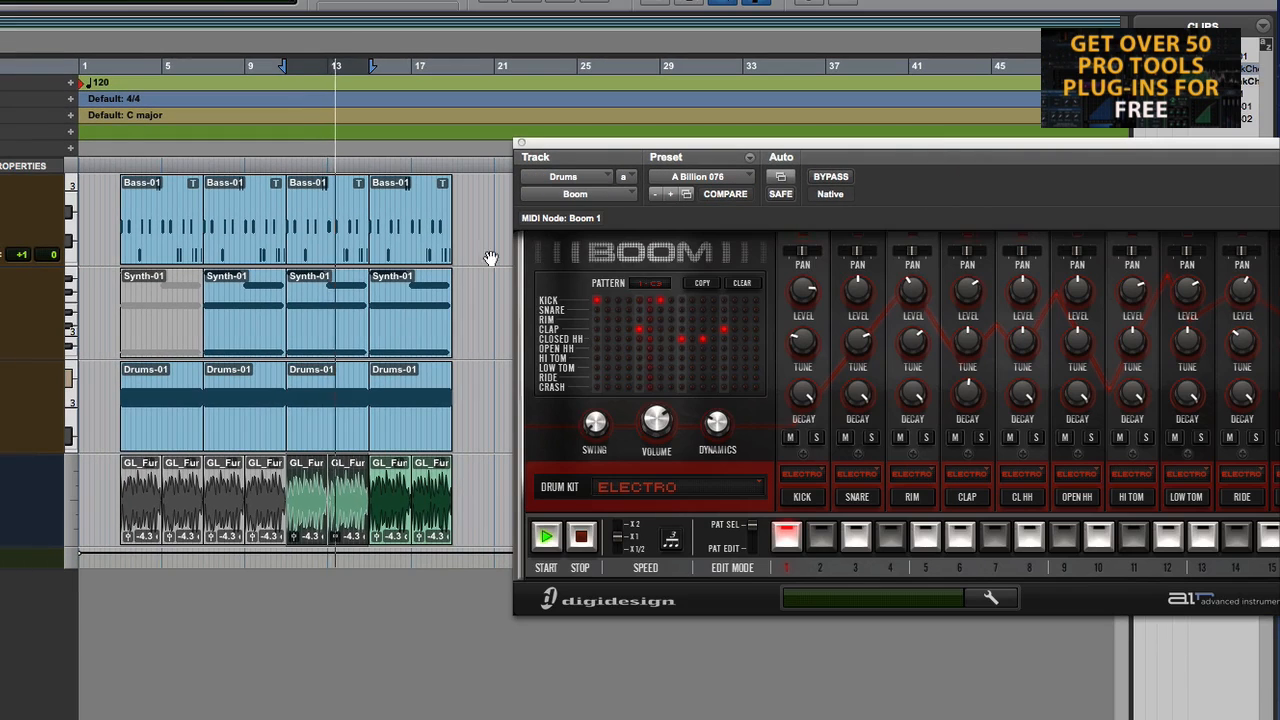
Step: Drag the Boom drum machine's Volume knob back and forth until it settles around +6.5 dB
drag(656, 420, 656, 400)
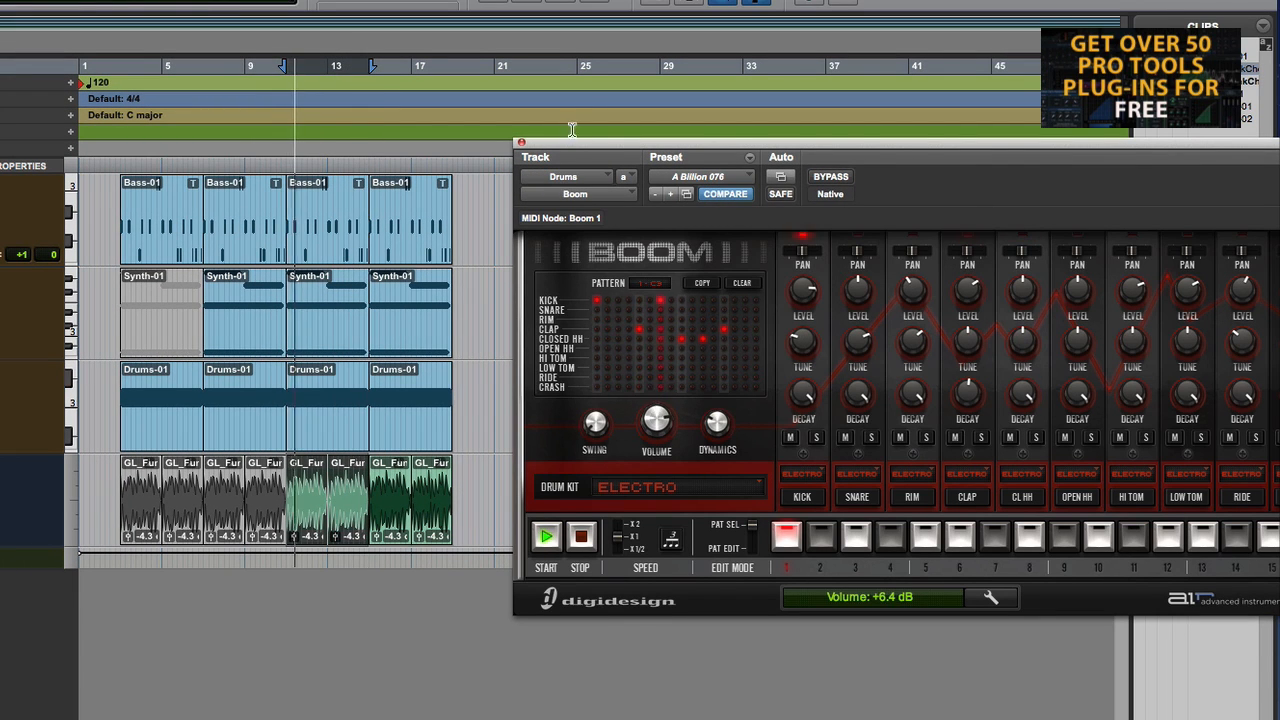
click(520, 142)
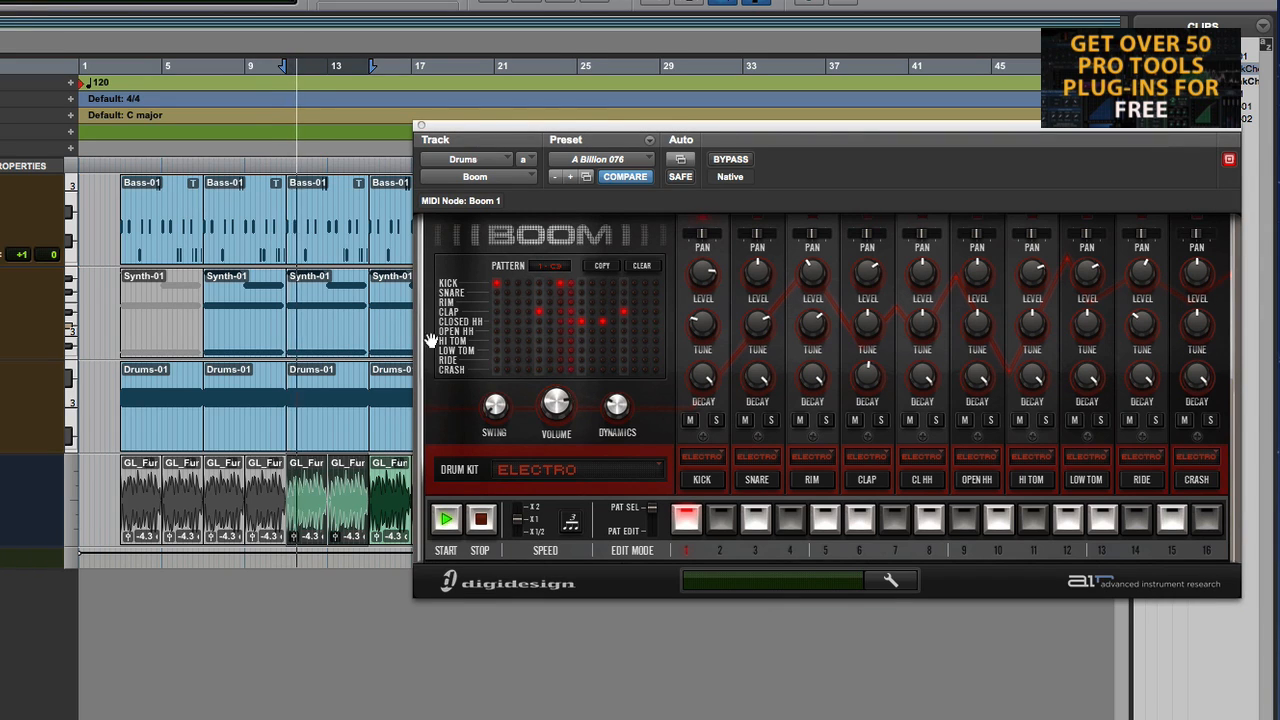
drag(556, 404, 556, 410)
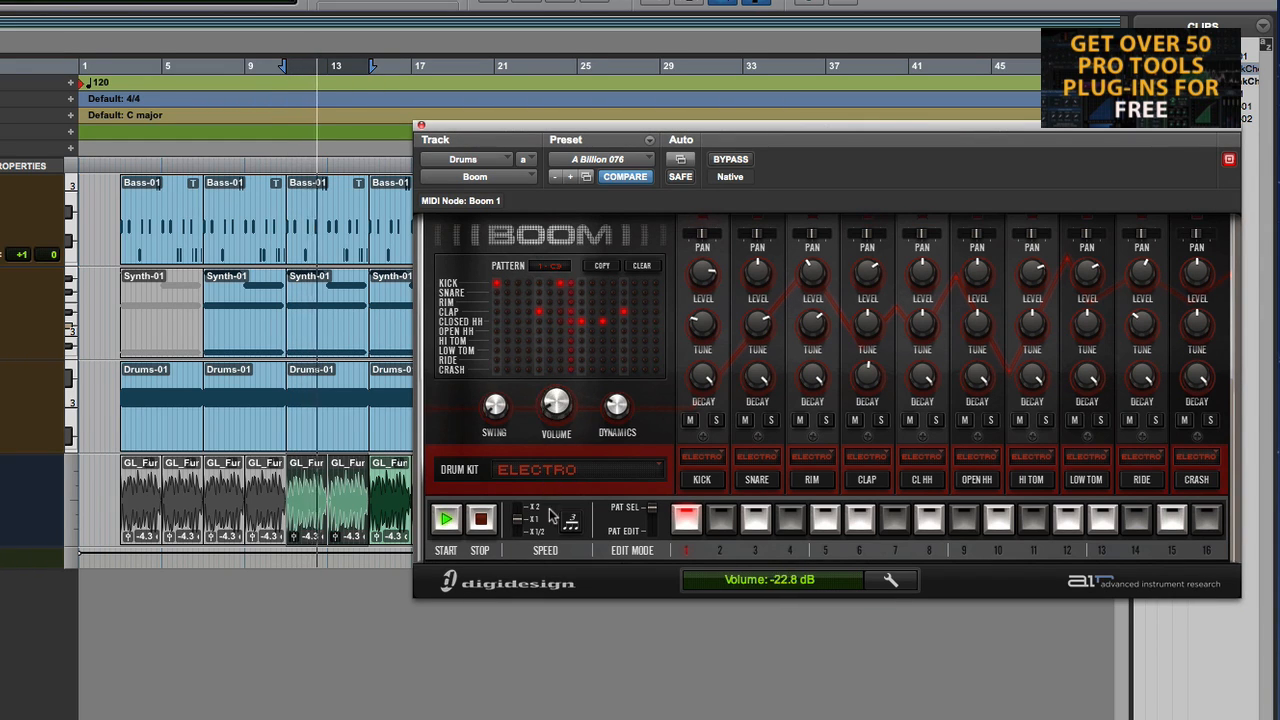
drag(556, 404, 560, 380)
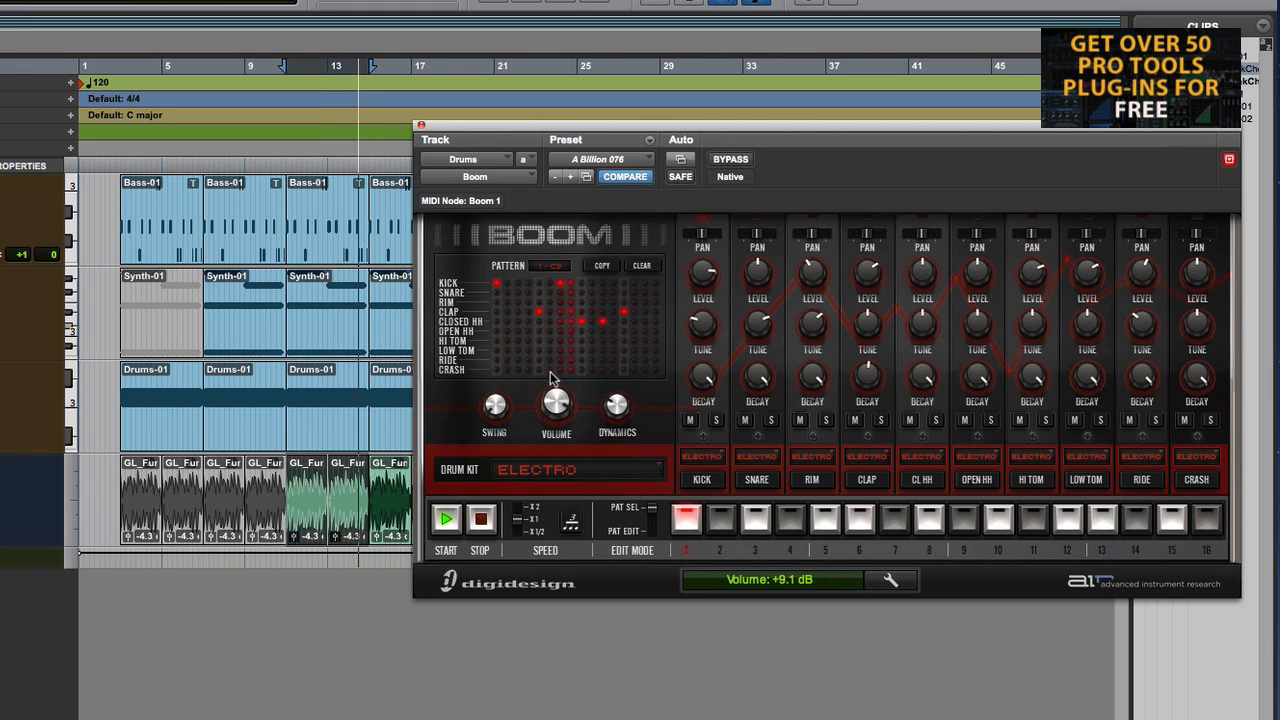
drag(556, 404, 556, 414)
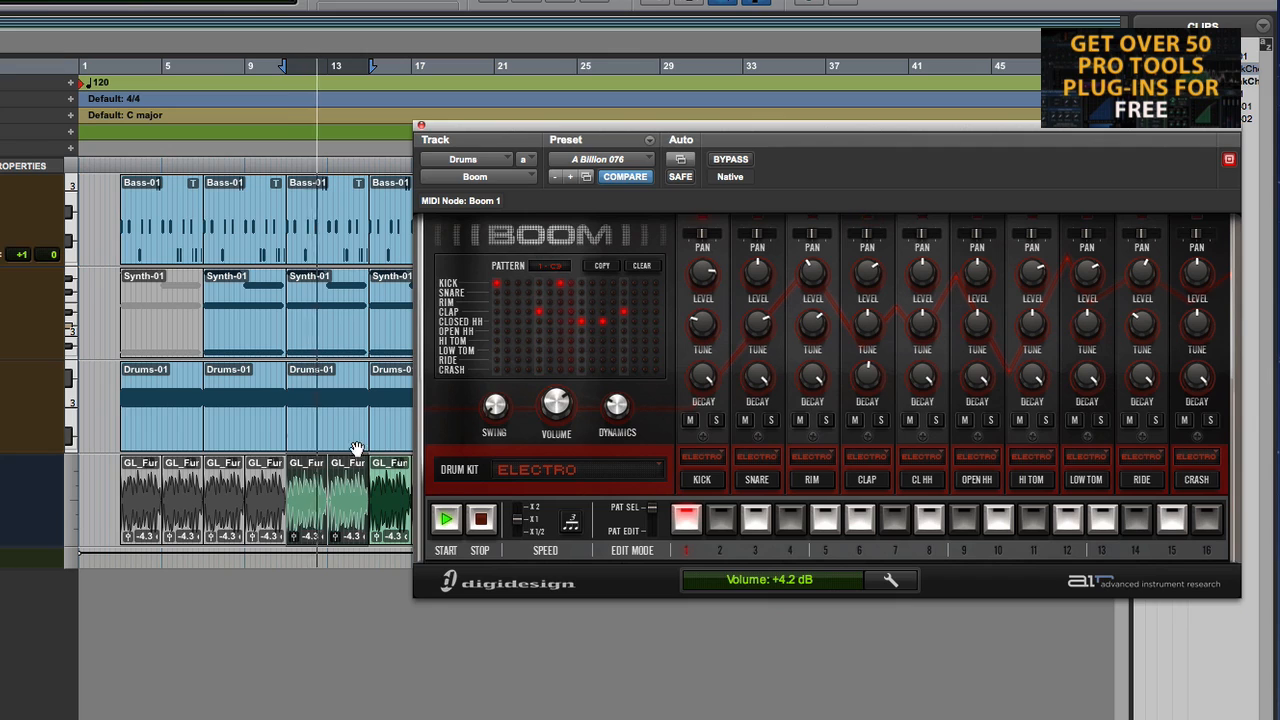
drag(556, 404, 556, 400)
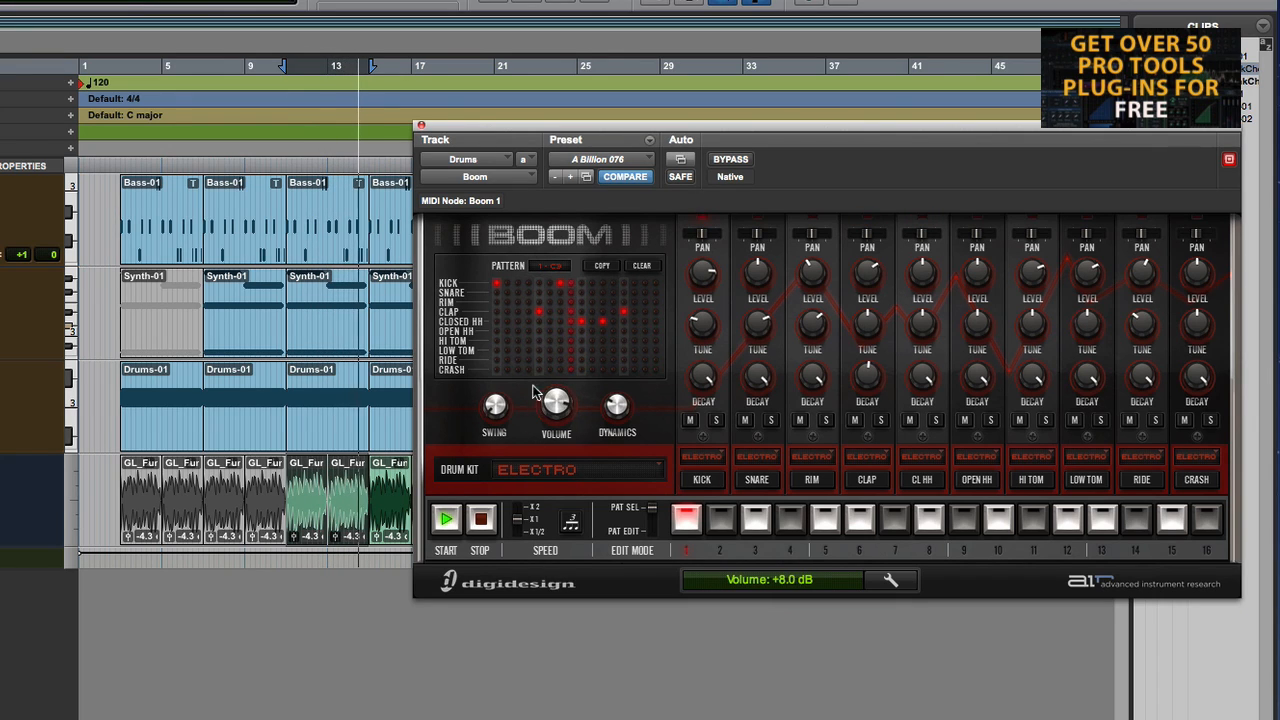
drag(556, 404, 556, 420)
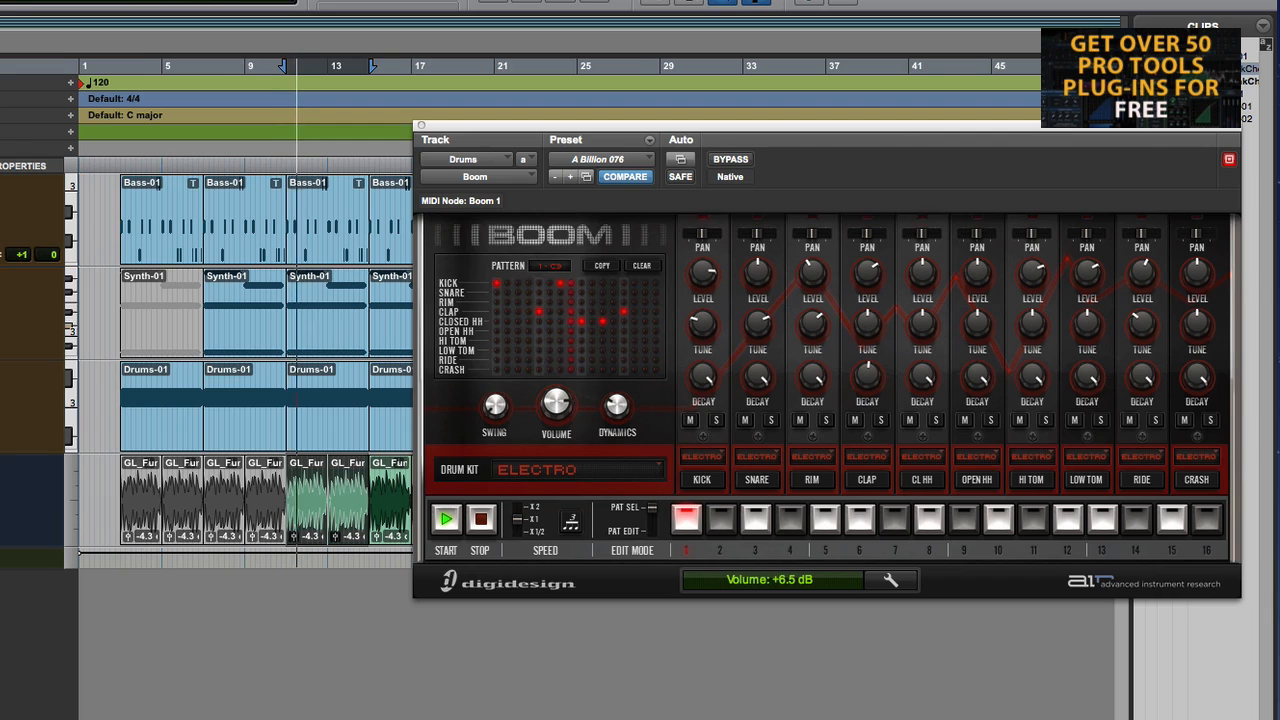